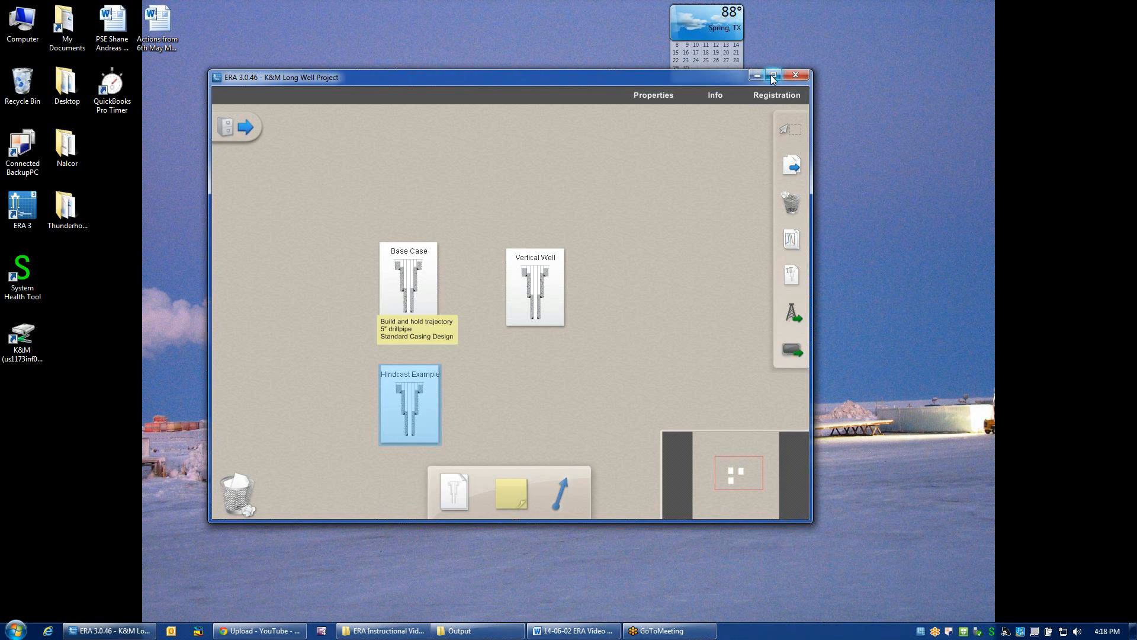
{"action": "mouse_move", "coordinate": [633, 399]}
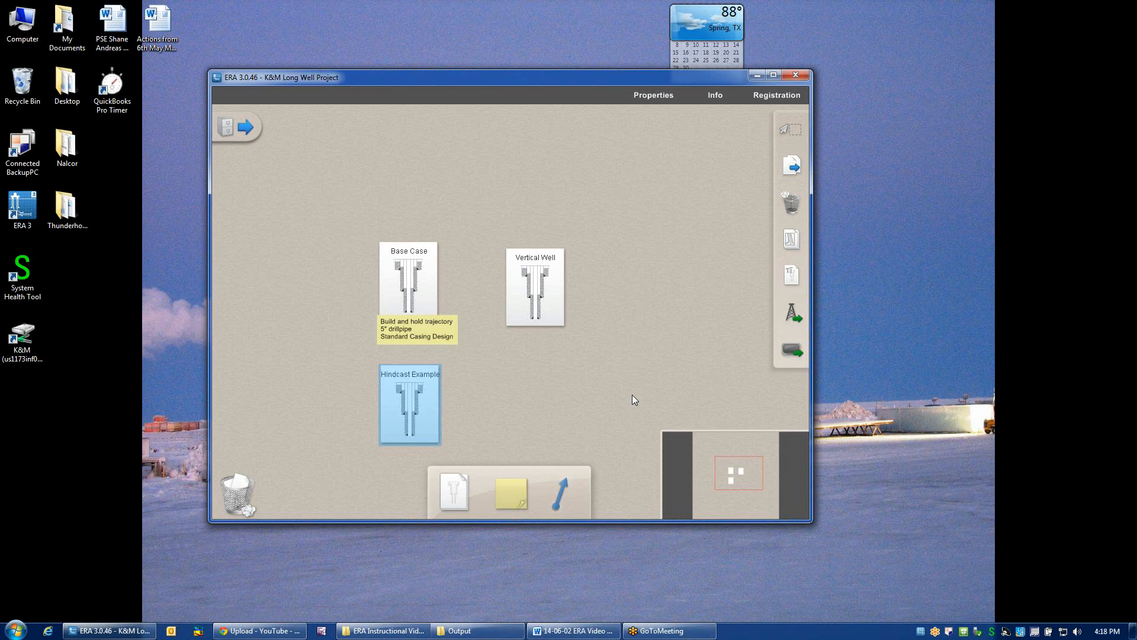
{"action": "mouse_move", "coordinate": [431, 390]}
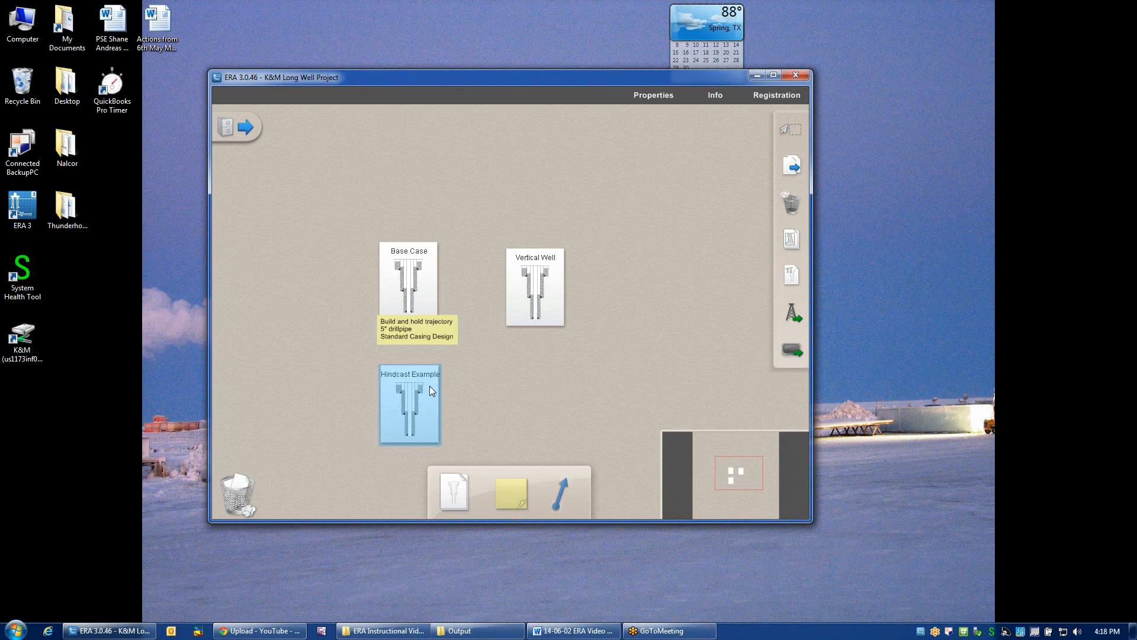
Step: Select the Base Case well in the K&M Long Well Project canvas
{"action": "left_click", "coordinate": [409, 277]}
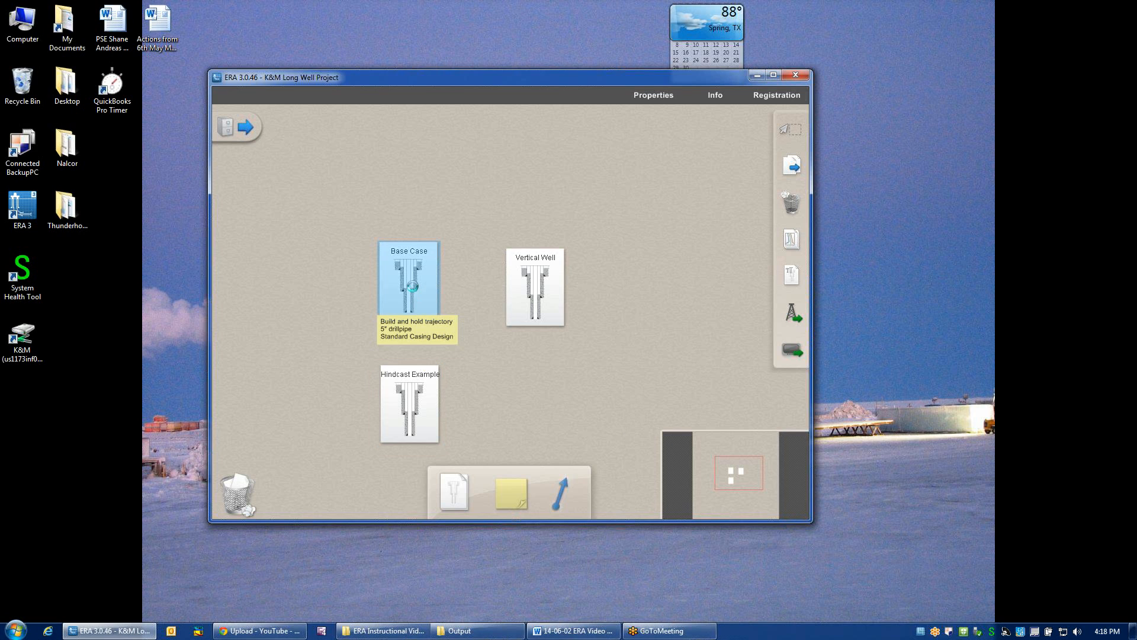
Step: Open the Base Case well maximized and let its Overview results table calculate
{"action": "double_click", "coordinate": [409, 277]}
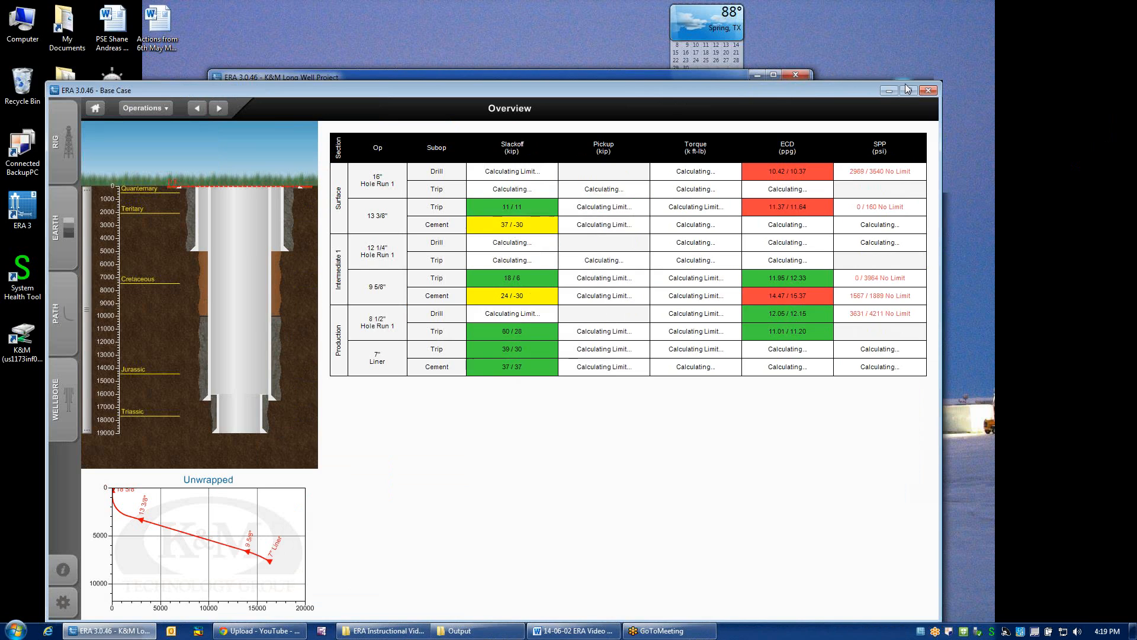
{"action": "left_click", "coordinate": [915, 90]}
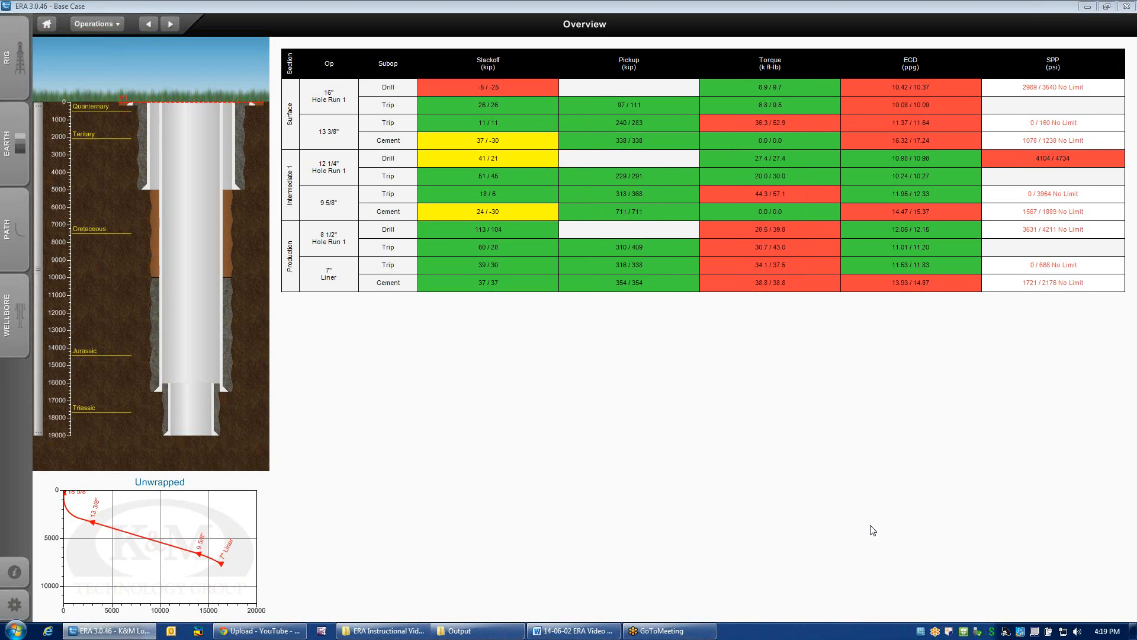
{"action": "mouse_move", "coordinate": [869, 527]}
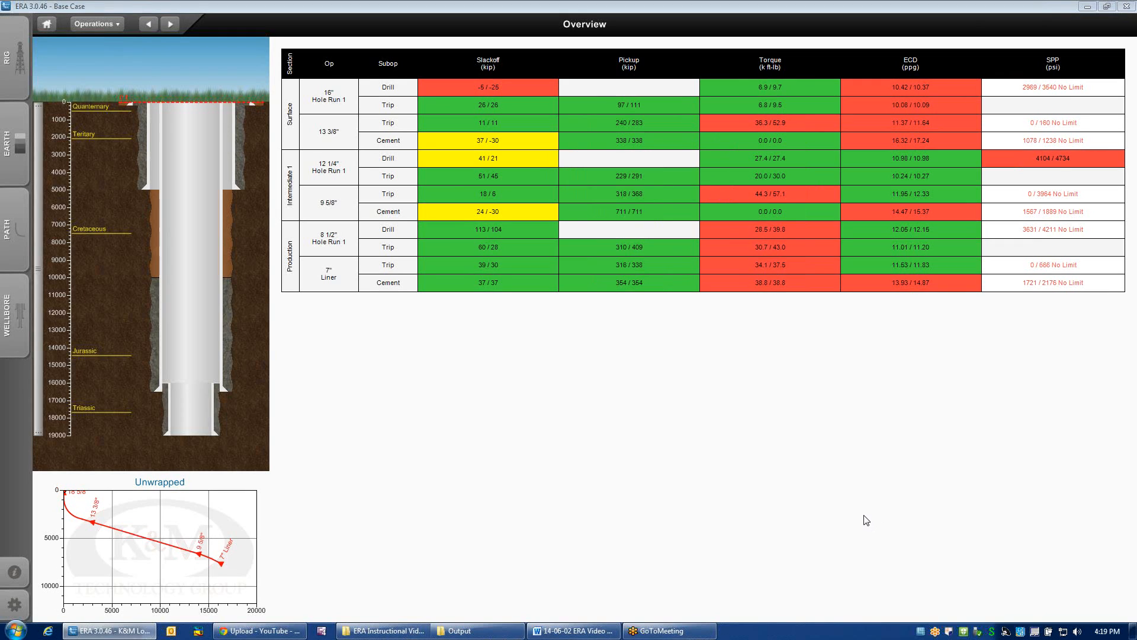
{"action": "mouse_move", "coordinate": [495, 436]}
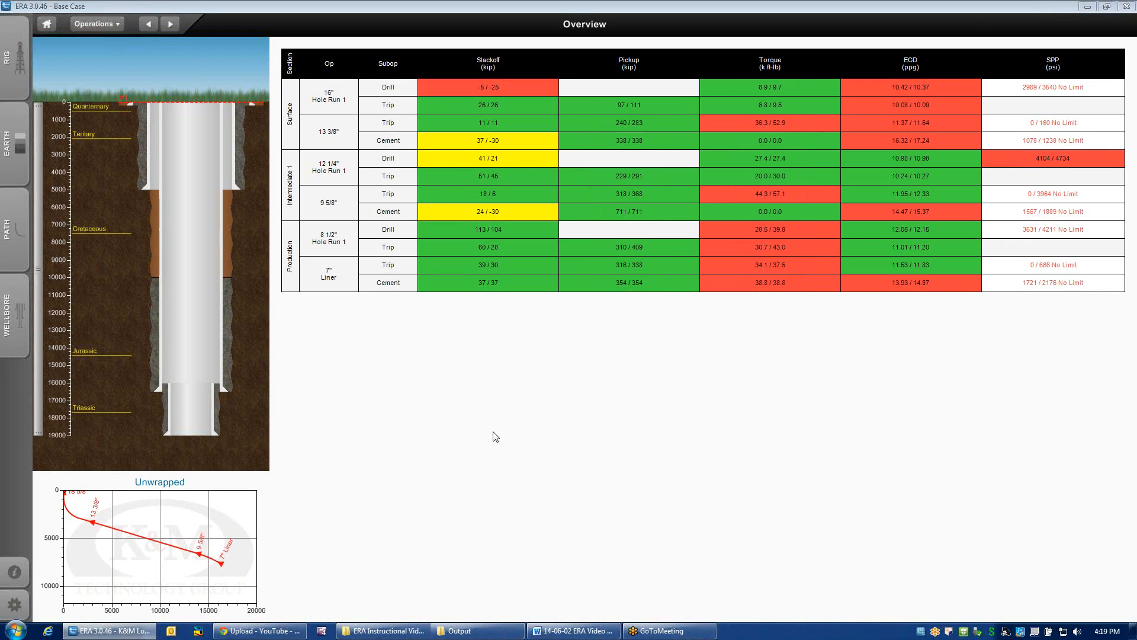
{"action": "mouse_move", "coordinate": [315, 327]}
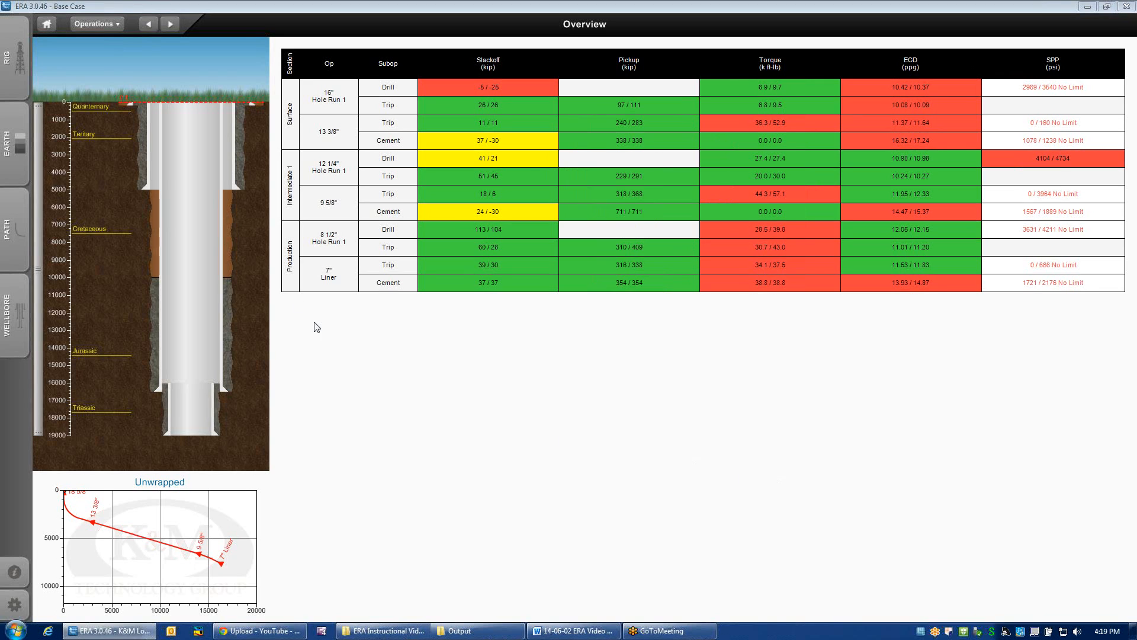
{"action": "left_click", "coordinate": [291, 184]}
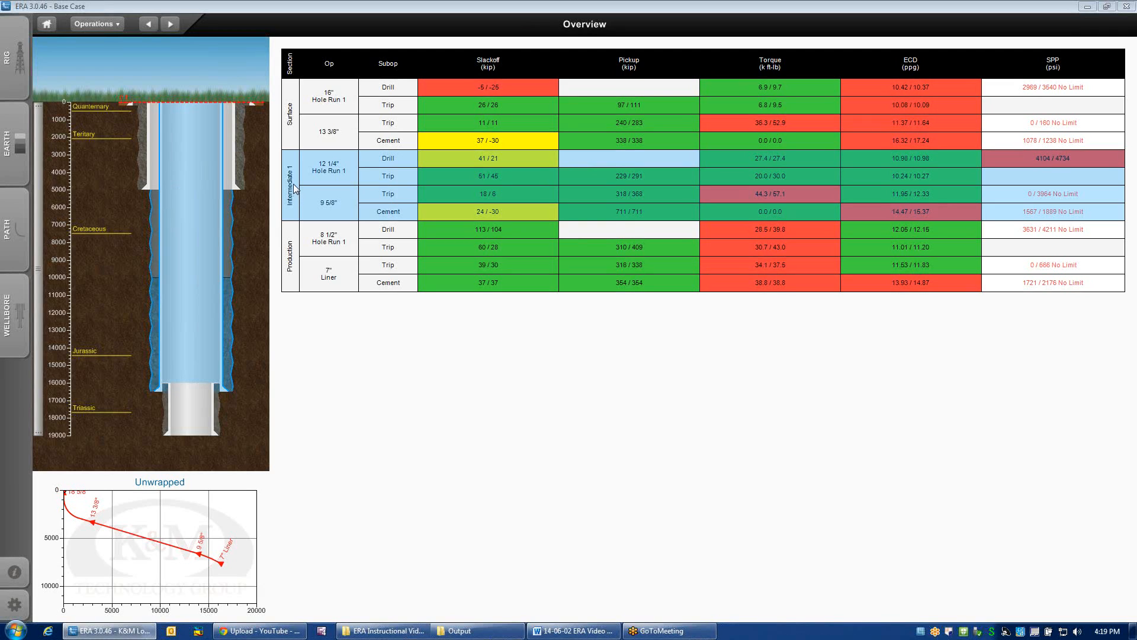
{"action": "mouse_move", "coordinate": [294, 202]}
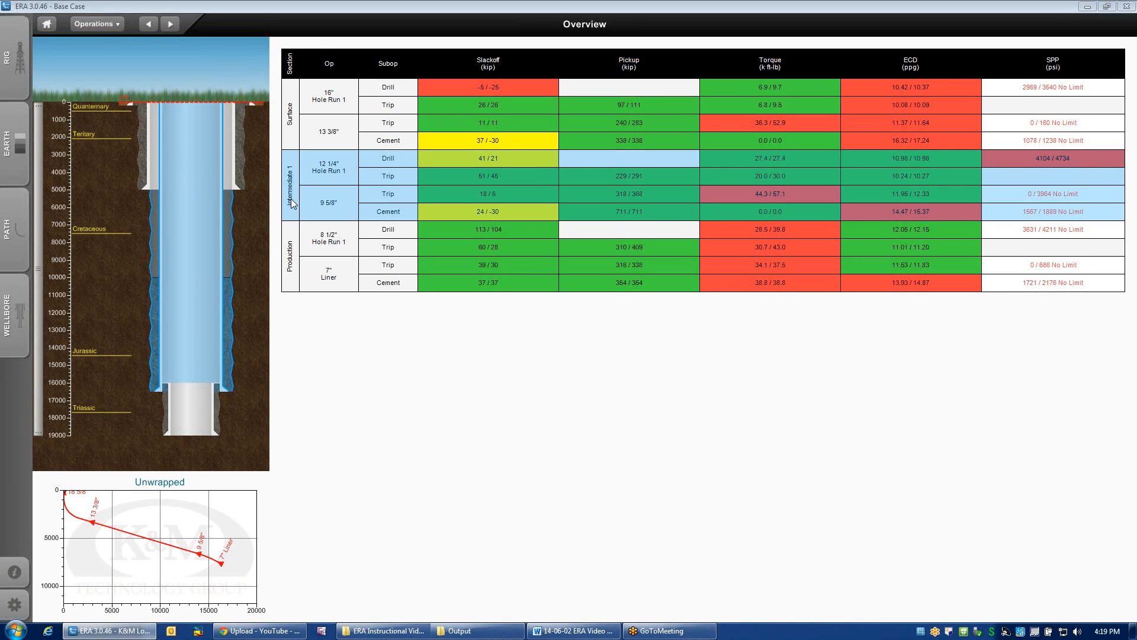
Step: Edit the Intermediate 1 section mud to 11 ppg with new rheology readings and apply it
{"action": "right_click", "coordinate": [327, 197]}
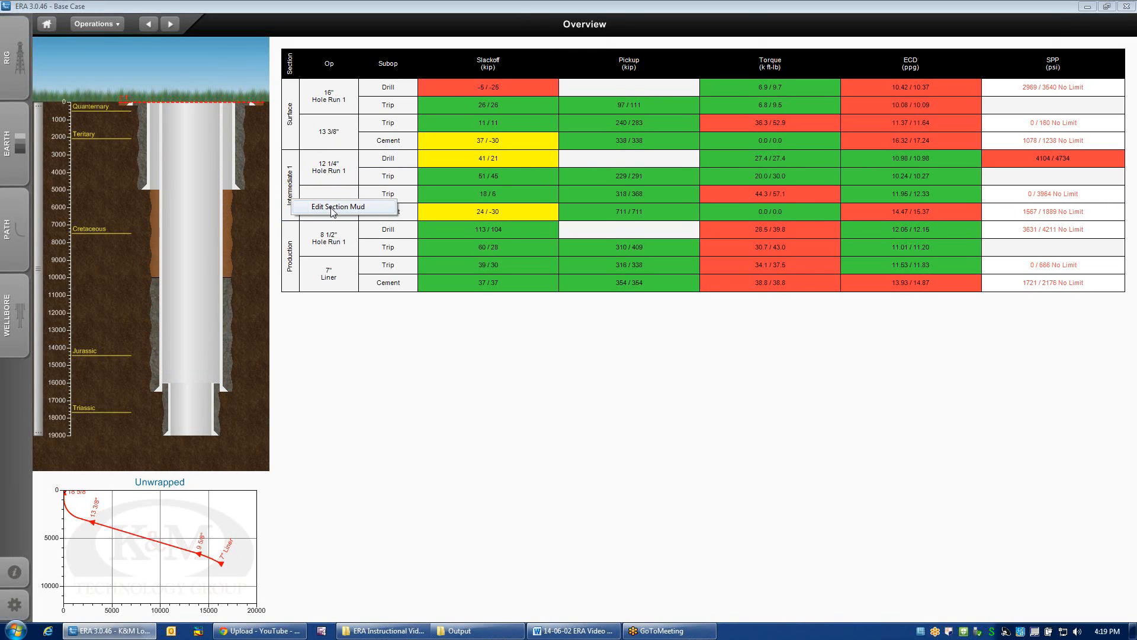
{"action": "left_click", "coordinate": [338, 206]}
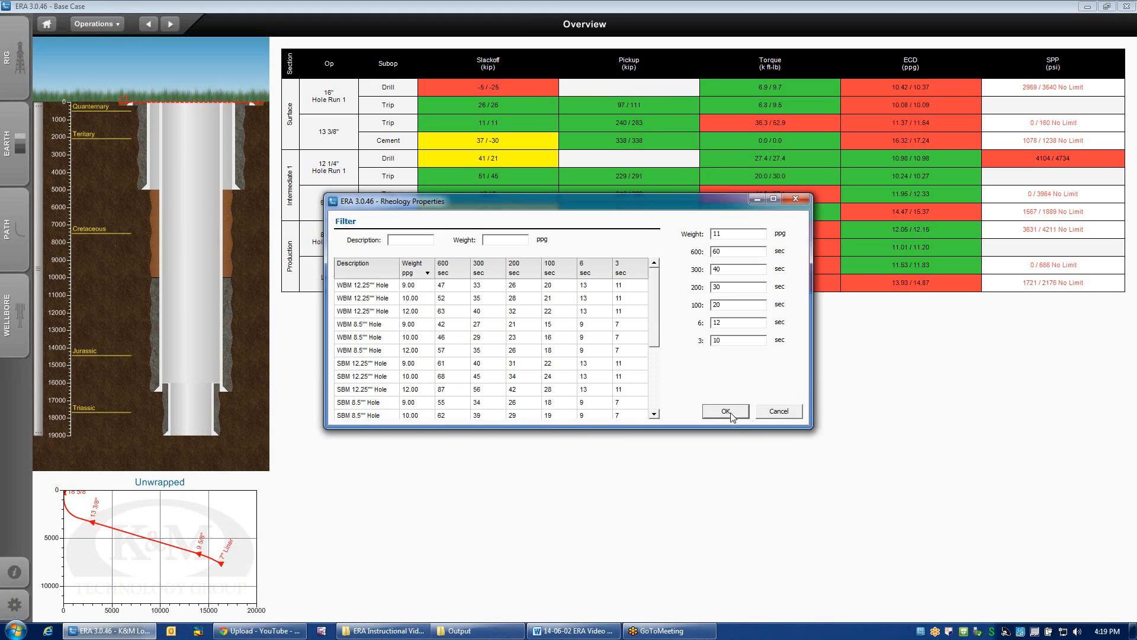
{"action": "left_click", "coordinate": [723, 411]}
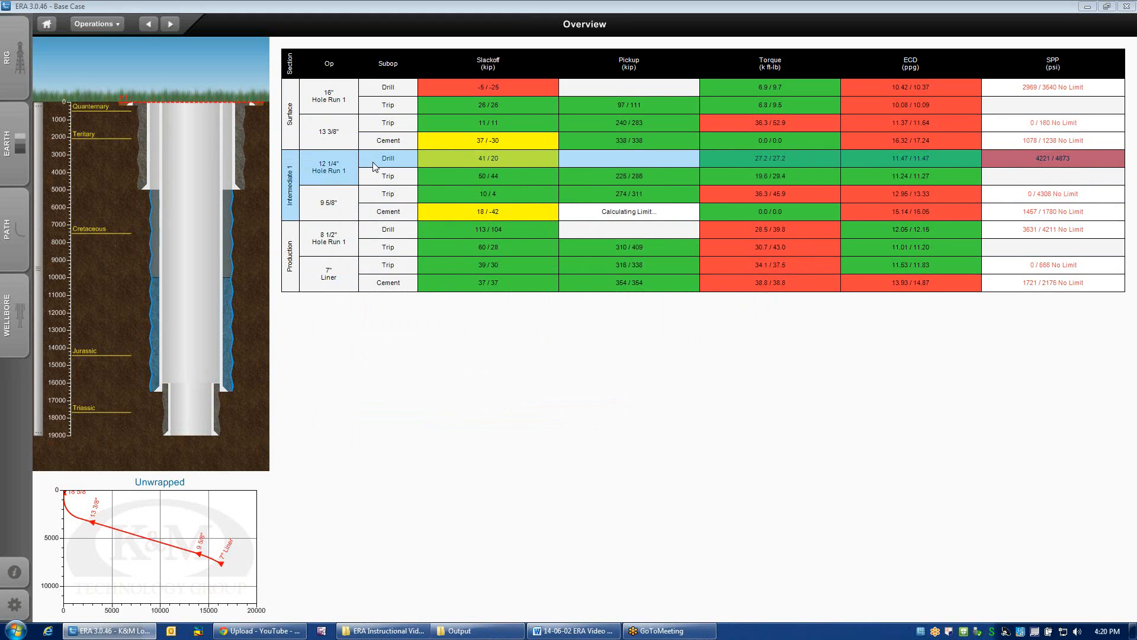
Step: Open the Trip analysis for the 12 1/4" Hole Run 1 section from the Overview table
{"action": "left_click", "coordinate": [386, 211]}
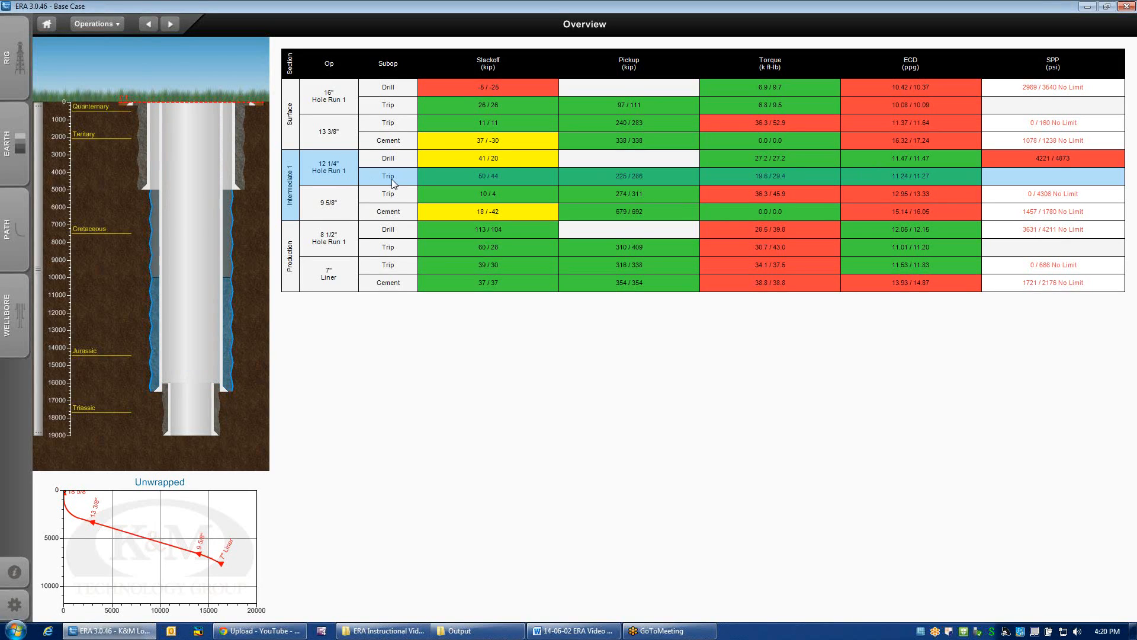
{"action": "mouse_move", "coordinate": [392, 179]}
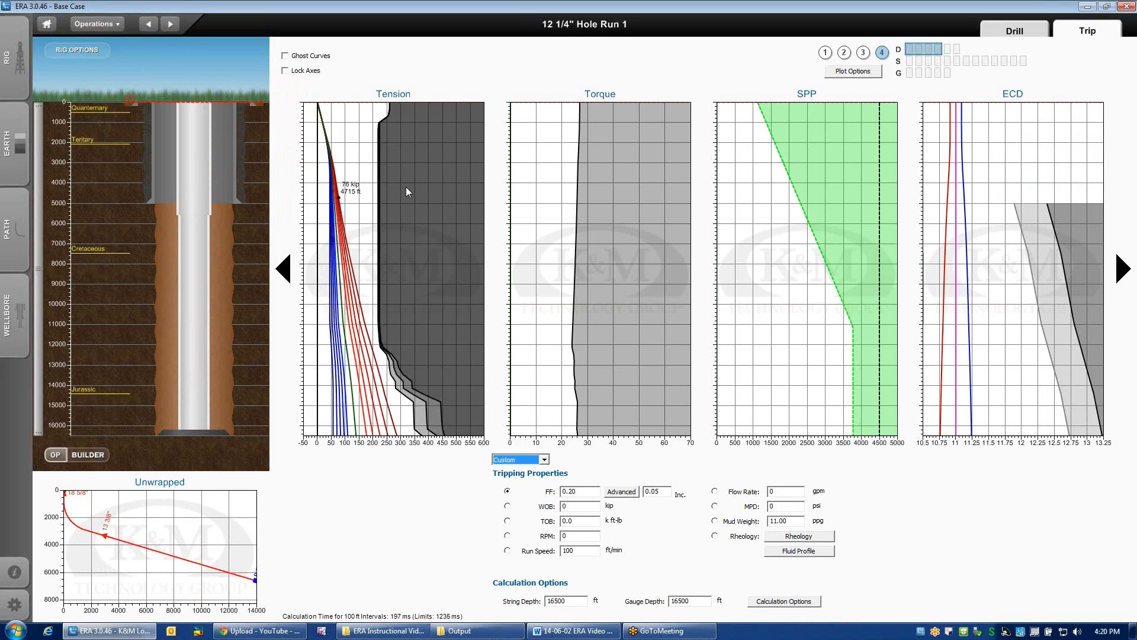
{"action": "mouse_move", "coordinate": [442, 423]}
{"action": "type", "text": "120"}
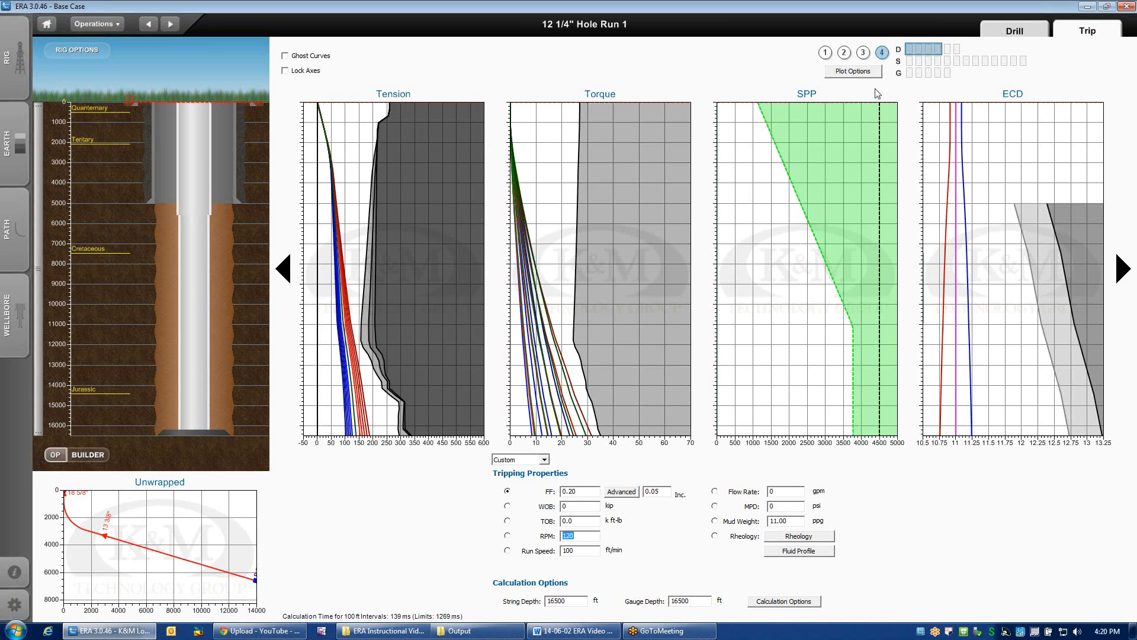
Step: Display only the Tension and Torque charts for the trip calculation
{"action": "left_click", "coordinate": [844, 52]}
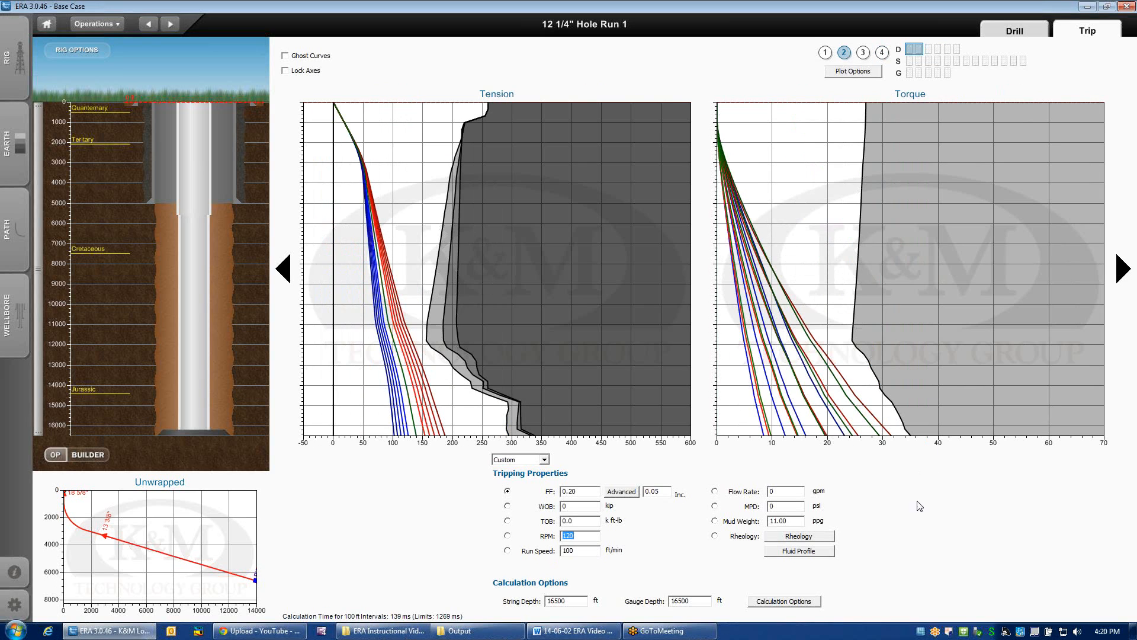
{"action": "mouse_move", "coordinate": [360, 161]}
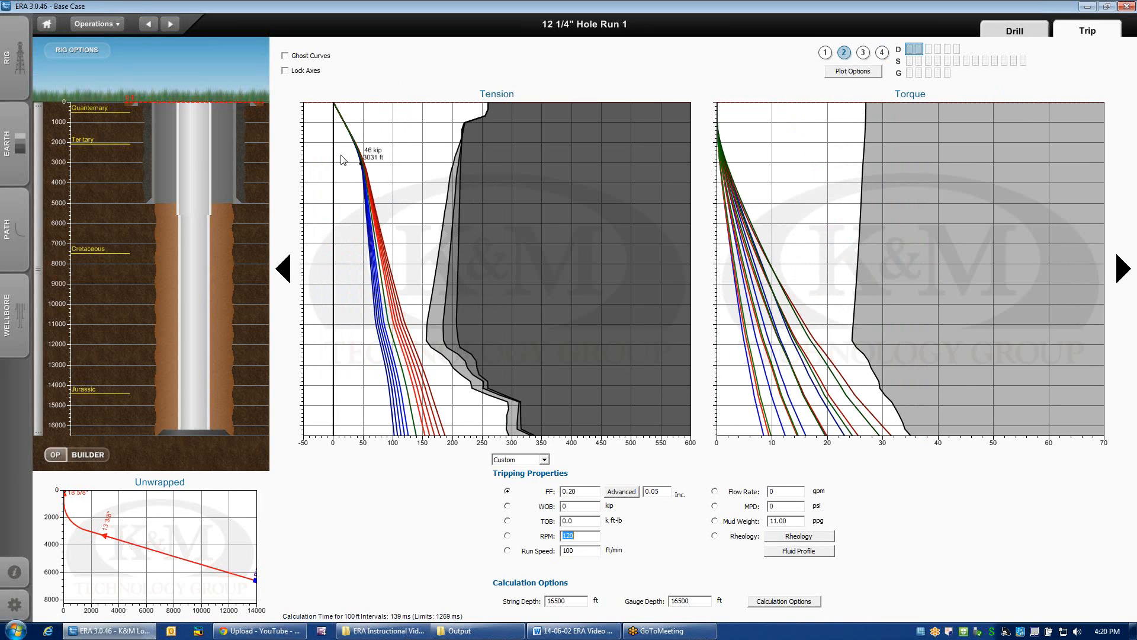
{"action": "mouse_move", "coordinate": [358, 162]}
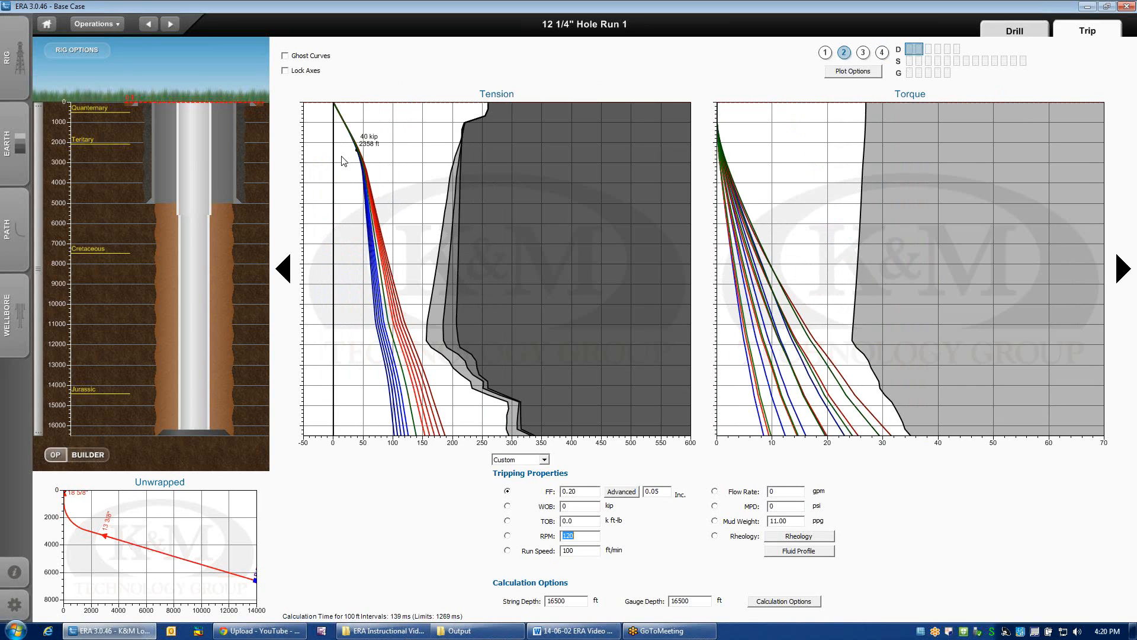
{"action": "mouse_move", "coordinate": [342, 151]}
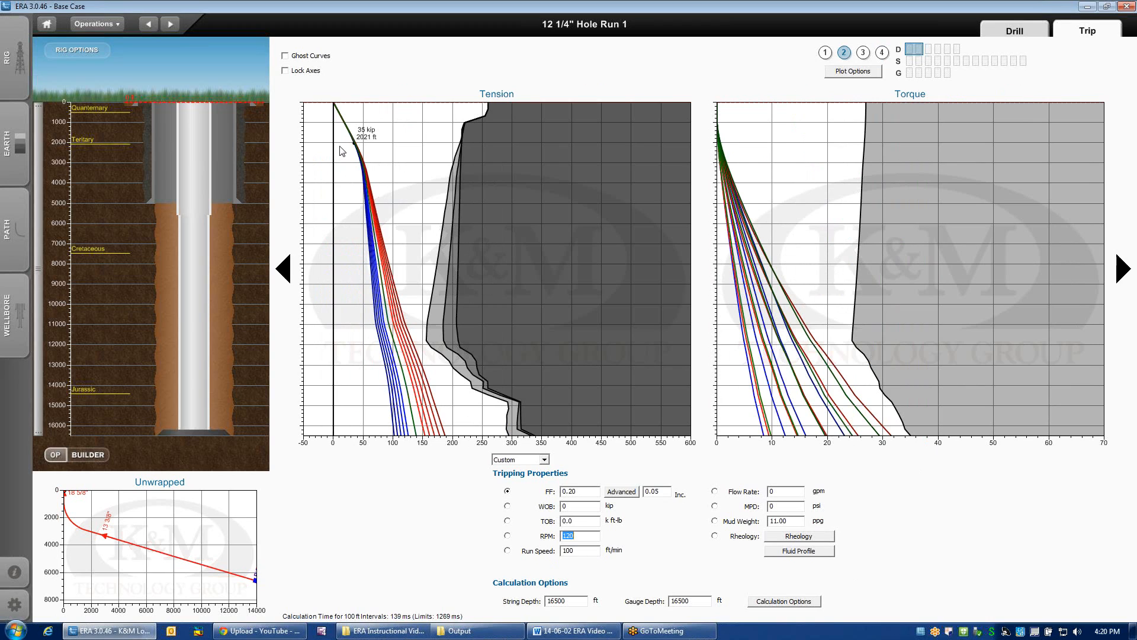
Step: Enable Ghost Curves to overlay earlier results on the recalculated charts
{"action": "left_click", "coordinate": [284, 56]}
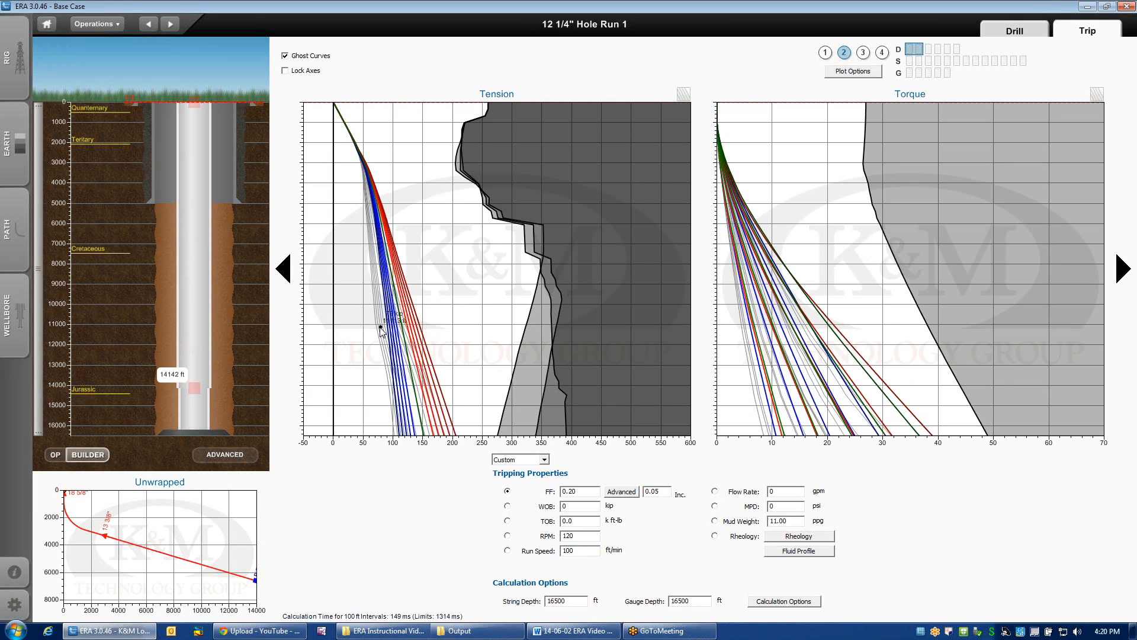
{"action": "mouse_move", "coordinate": [402, 334]}
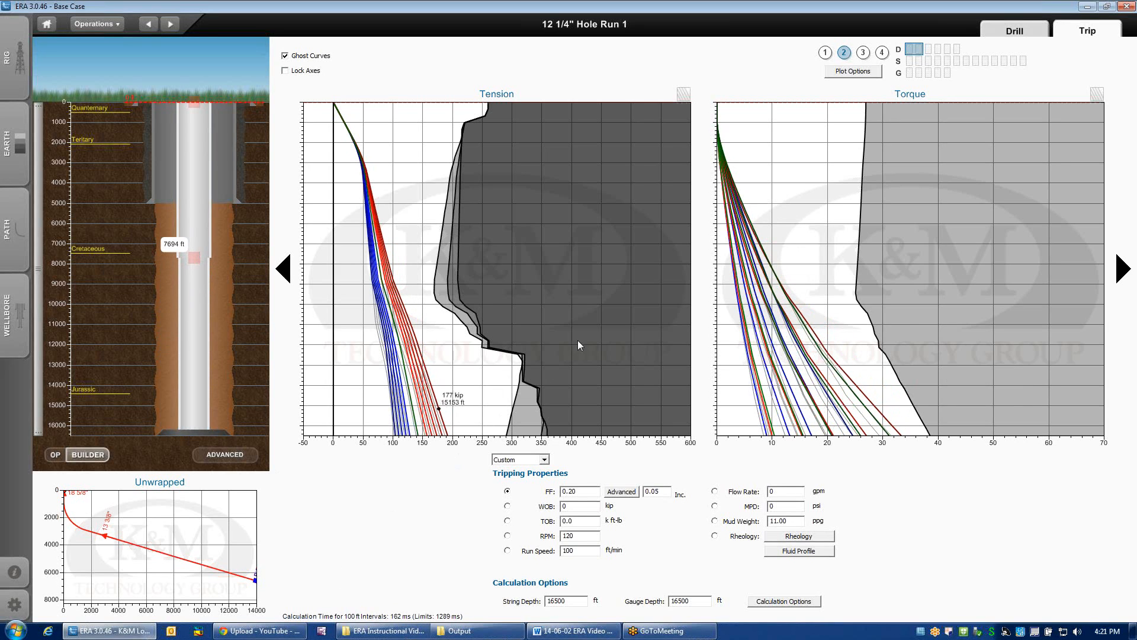
{"action": "mouse_move", "coordinate": [483, 257]}
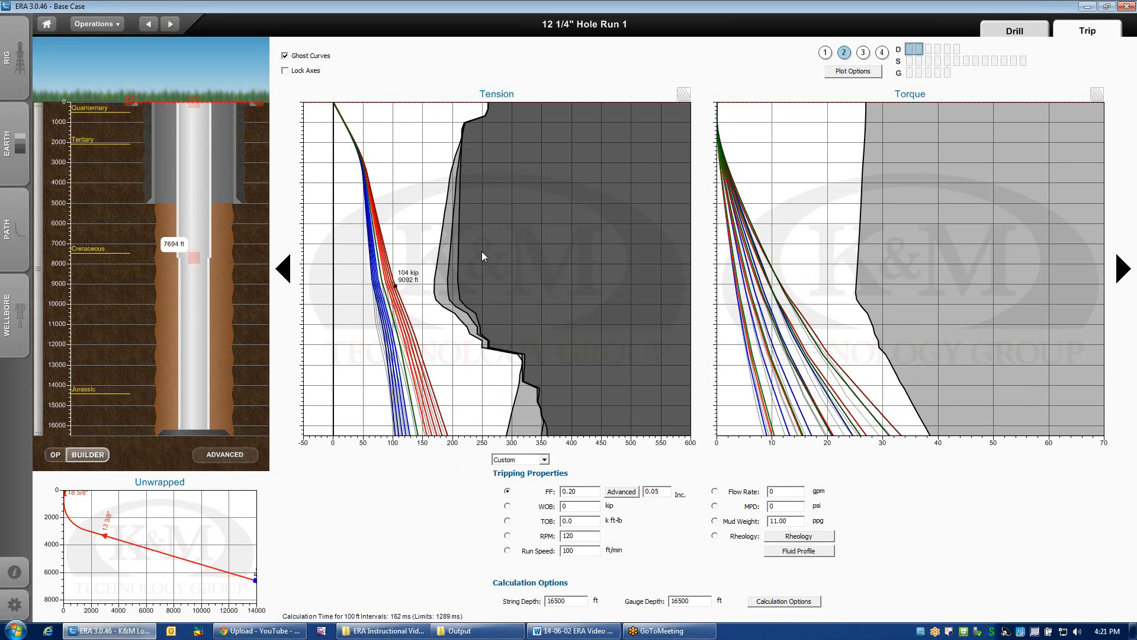
{"action": "mouse_move", "coordinate": [402, 319]}
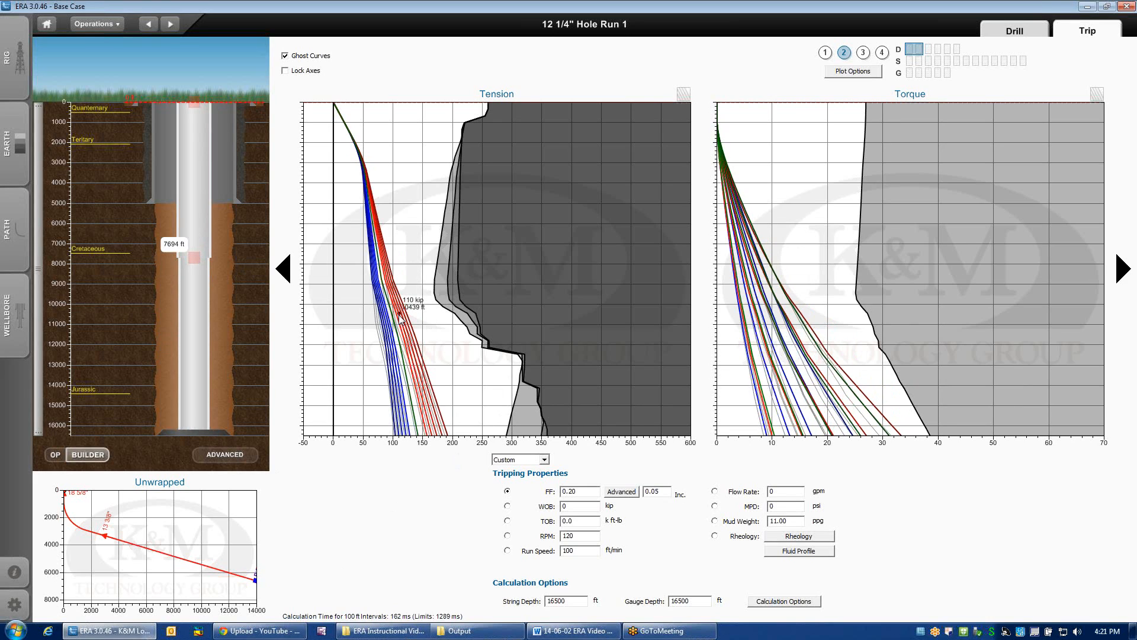
{"action": "mouse_move", "coordinate": [832, 397]}
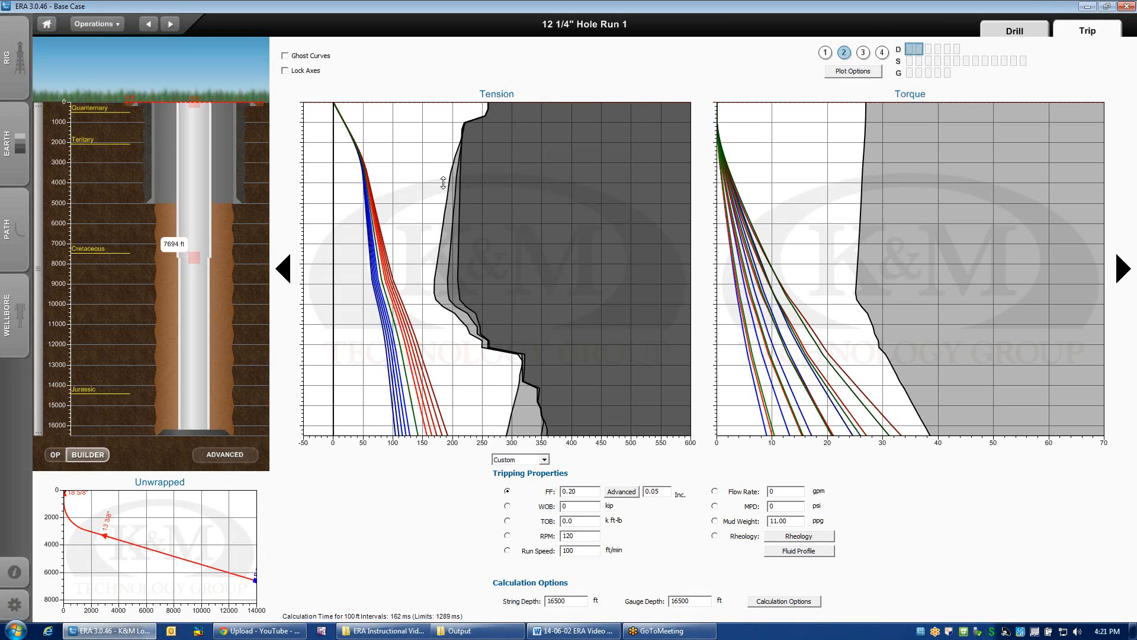
{"action": "mouse_move", "coordinate": [922, 70]}
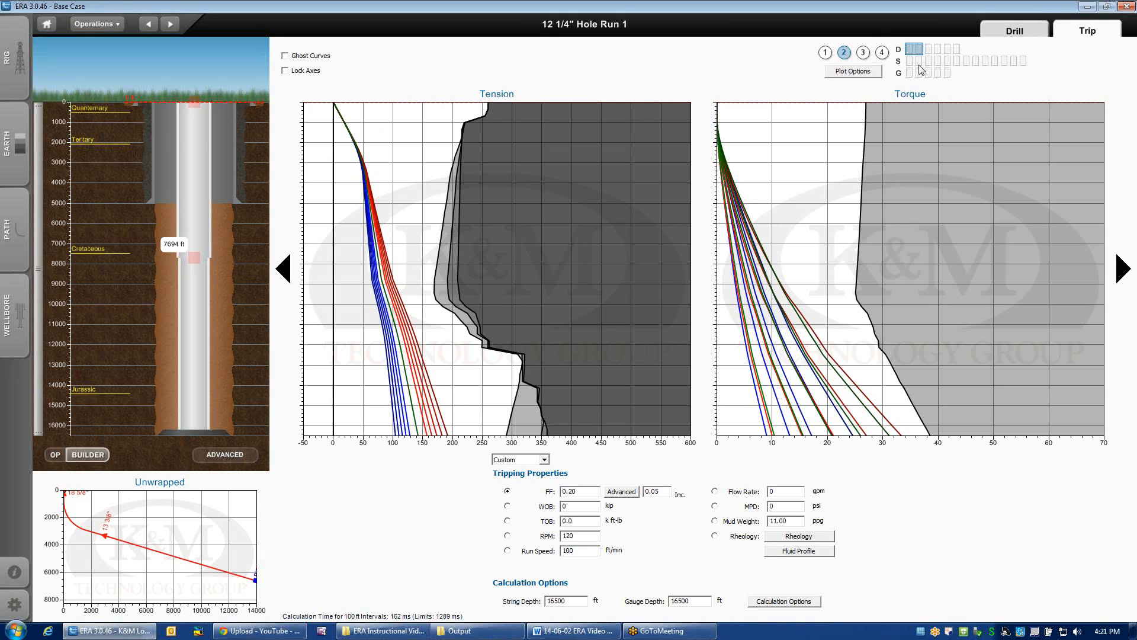
{"action": "left_click", "coordinate": [915, 61]}
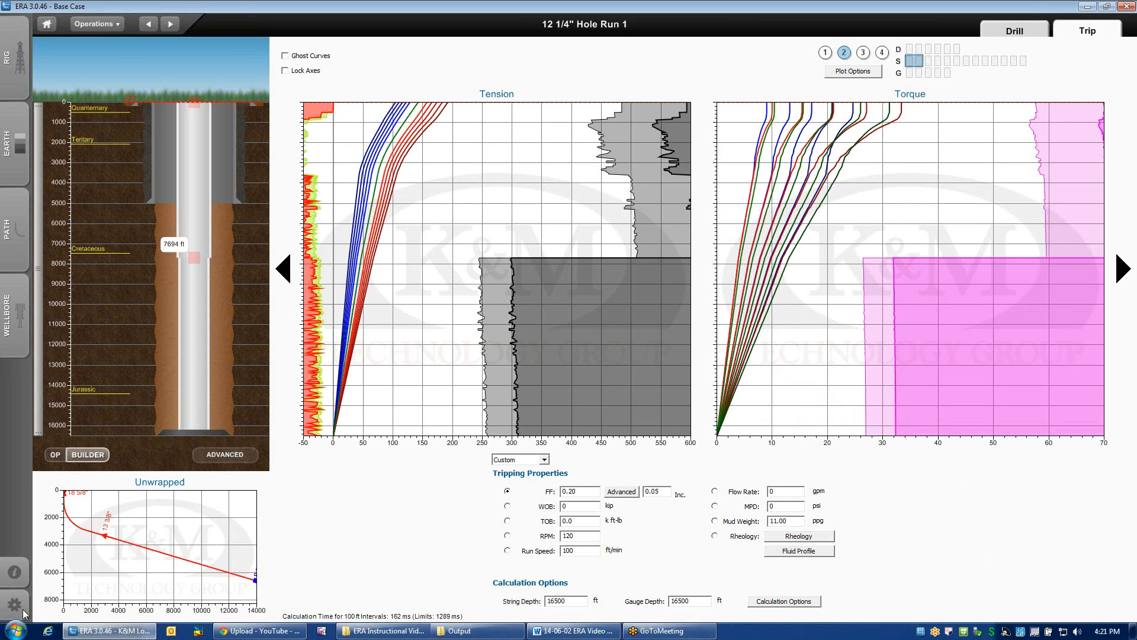
{"action": "left_click", "coordinate": [14, 603]}
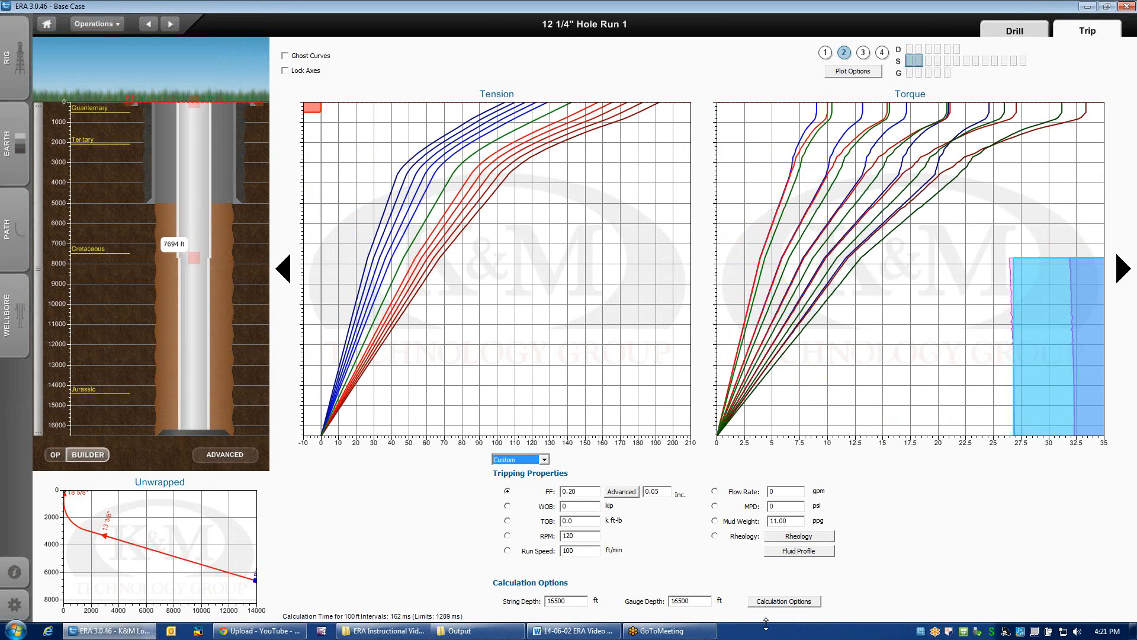
{"action": "mouse_move", "coordinate": [736, 419]}
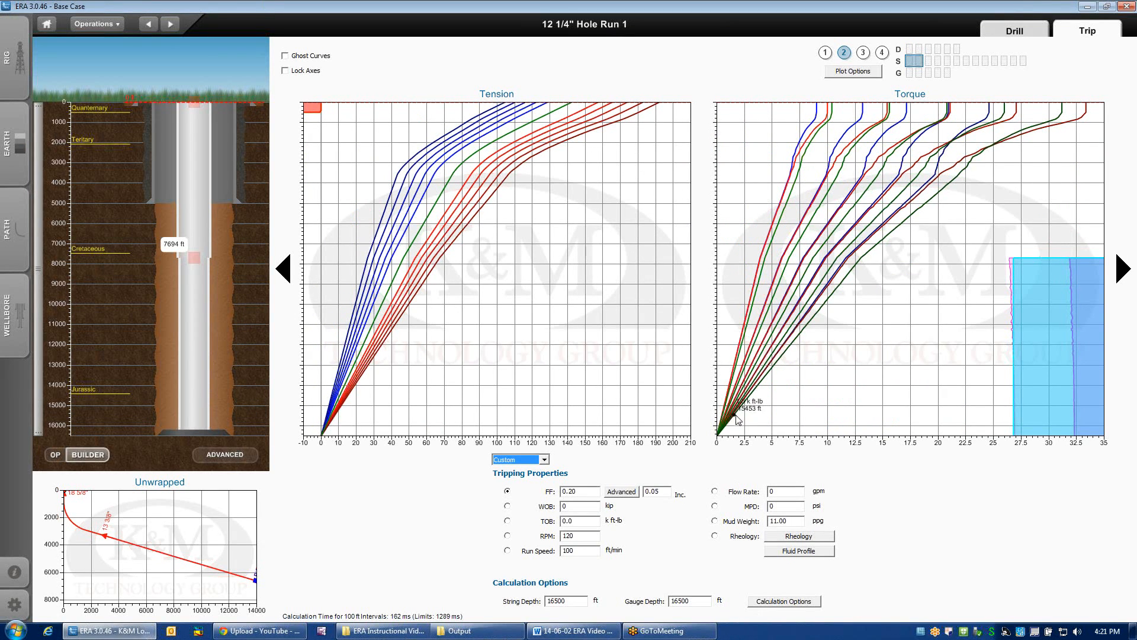
{"action": "mouse_move", "coordinate": [203, 440]}
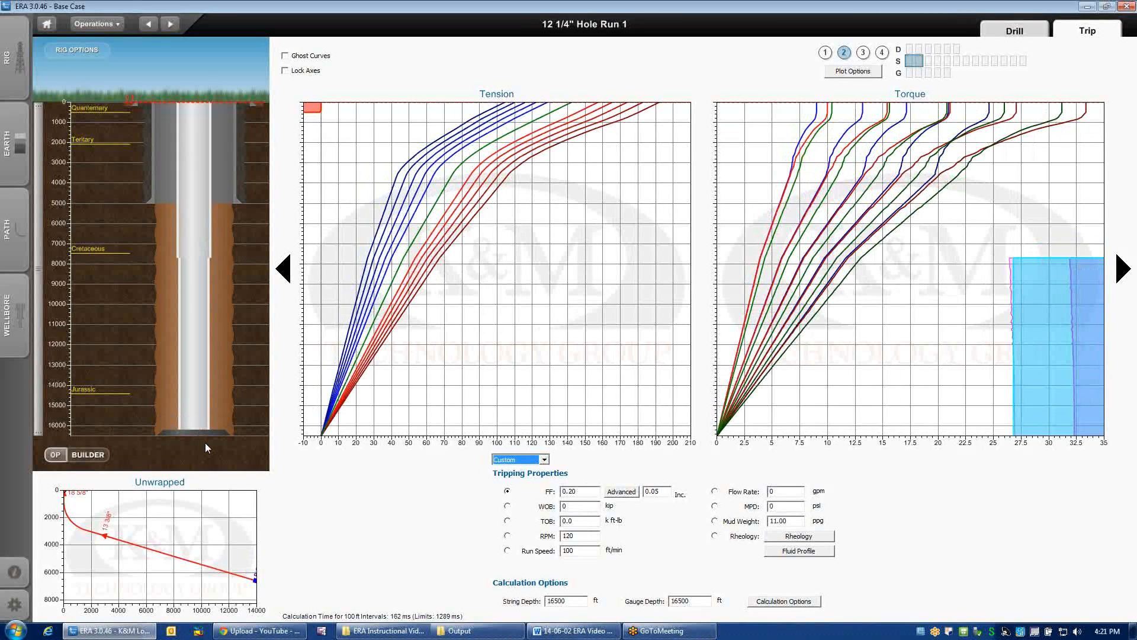
{"action": "left_click", "coordinate": [286, 70]}
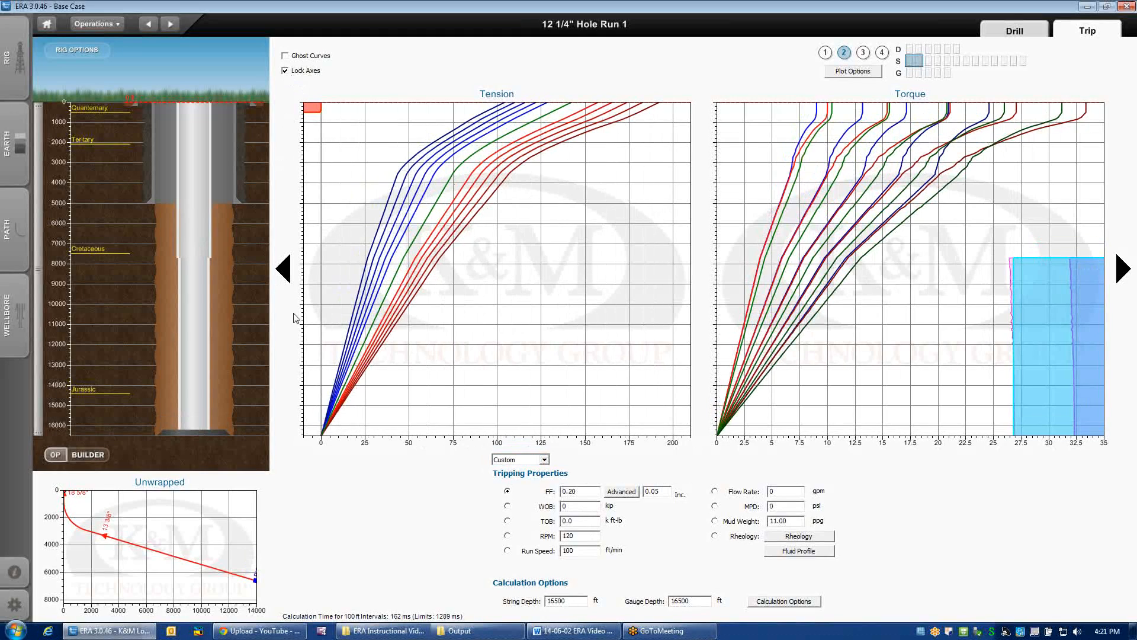
{"action": "mouse_move", "coordinate": [399, 318]}
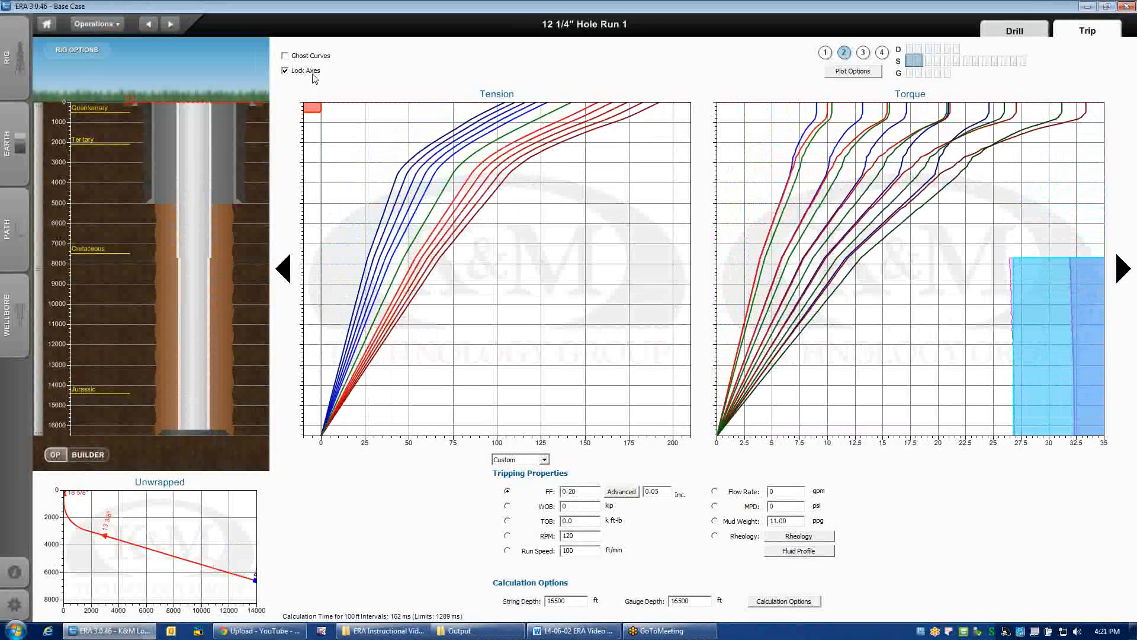
Step: Turn off X and Y autoscale on the tension plot, keeping −10–210 kip and 0–17000 ft
{"action": "left_click", "coordinate": [285, 69]}
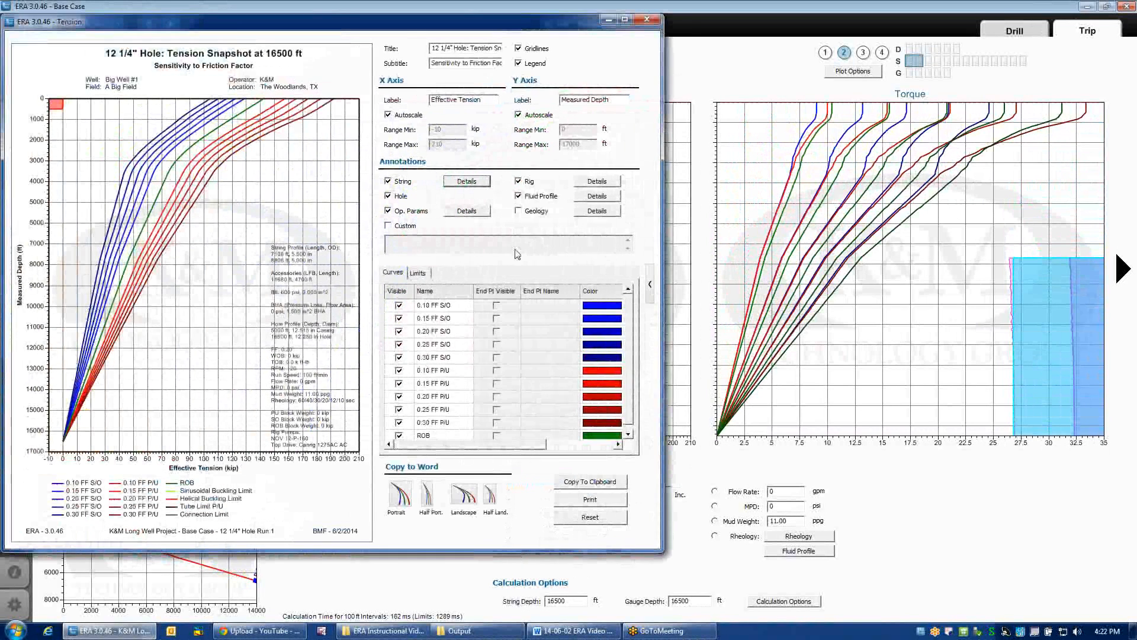
{"action": "left_click", "coordinate": [389, 114]}
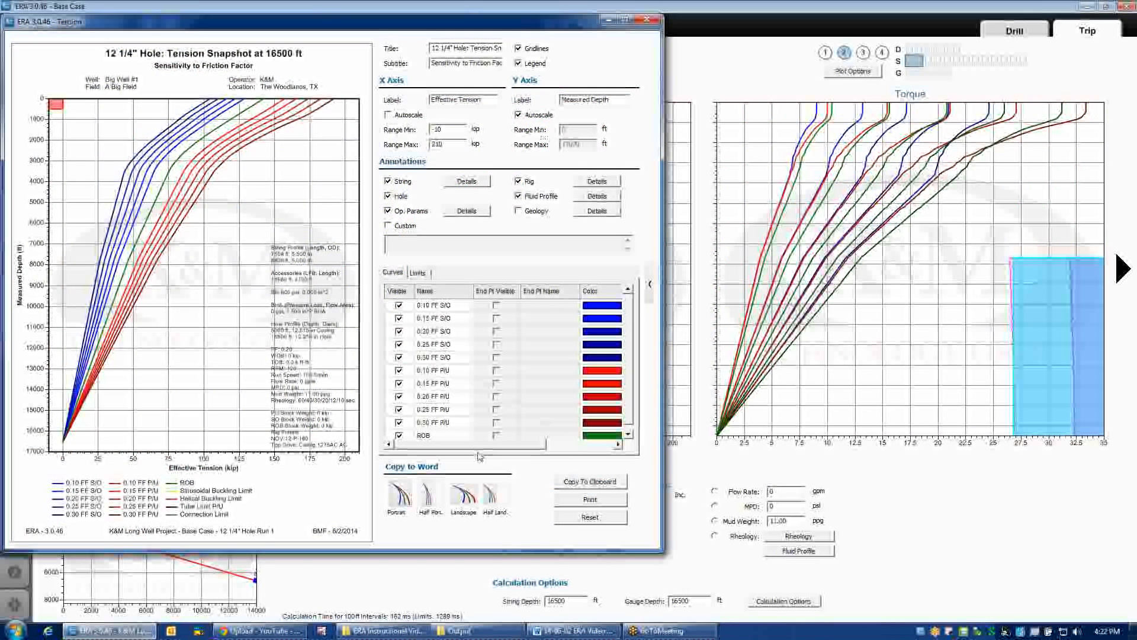
{"action": "left_click", "coordinate": [518, 114]}
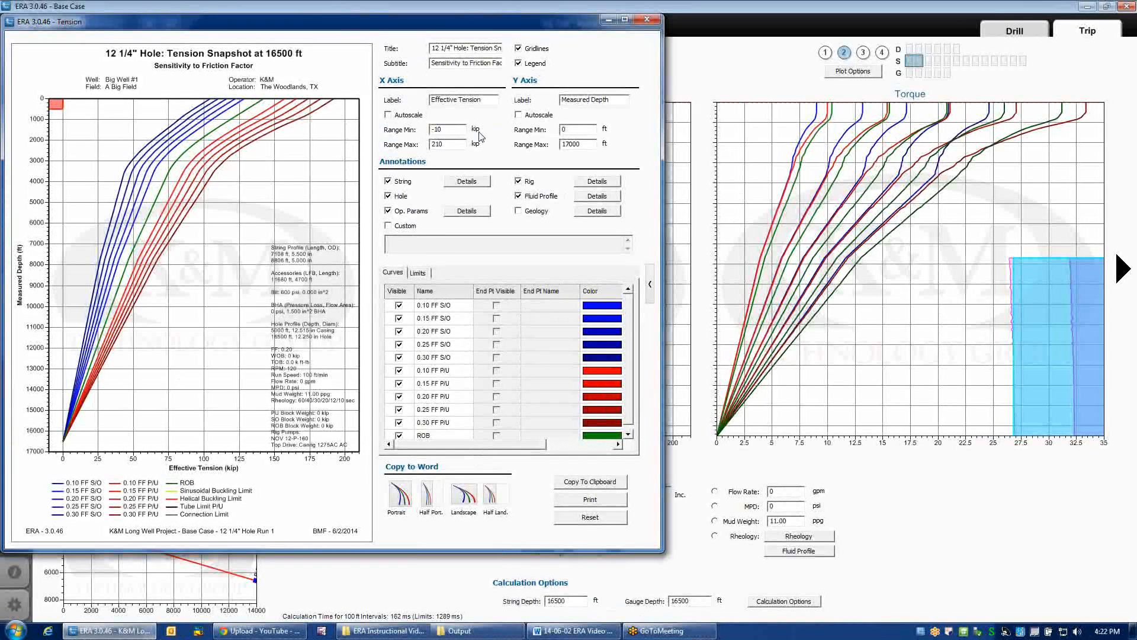
{"action": "left_click", "coordinate": [388, 115]}
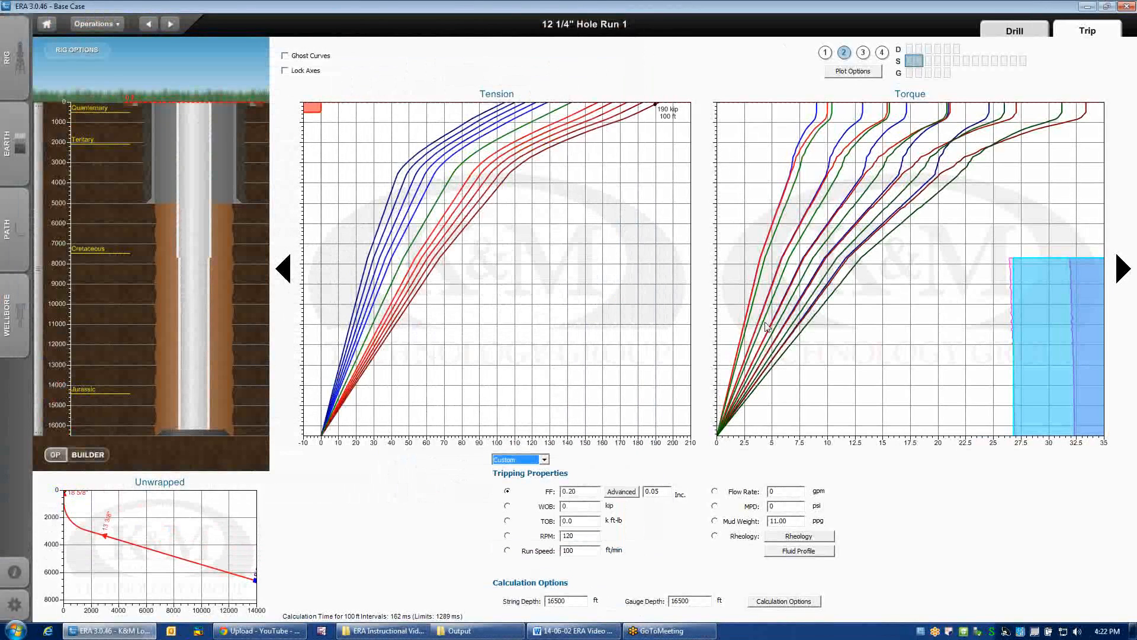
{"action": "mouse_move", "coordinate": [744, 259]}
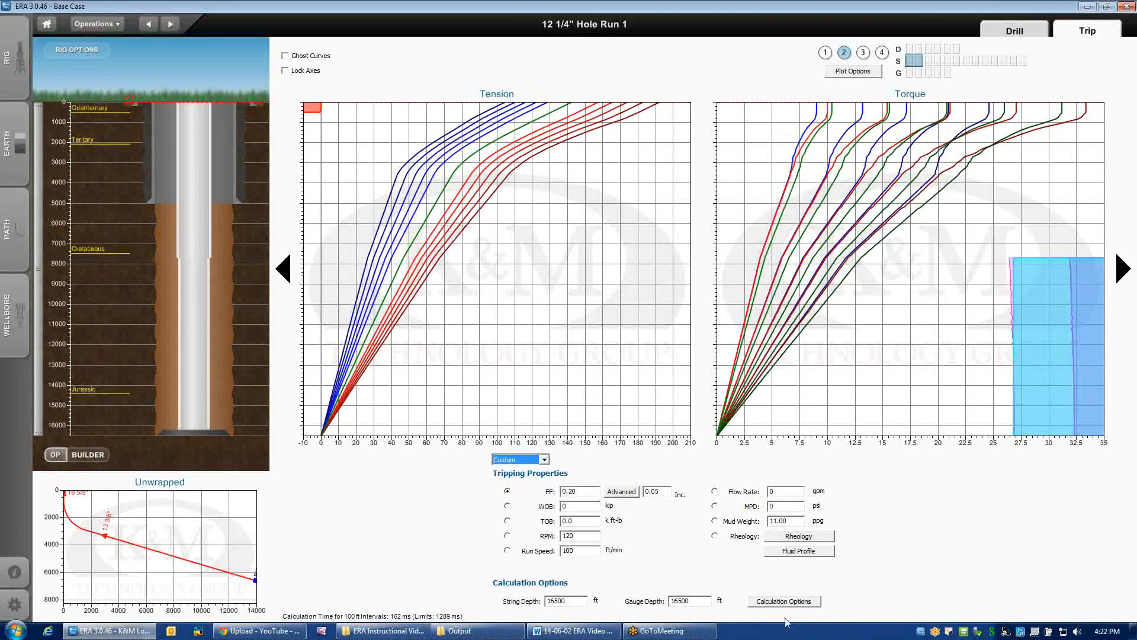
{"action": "left_click", "coordinate": [783, 600]}
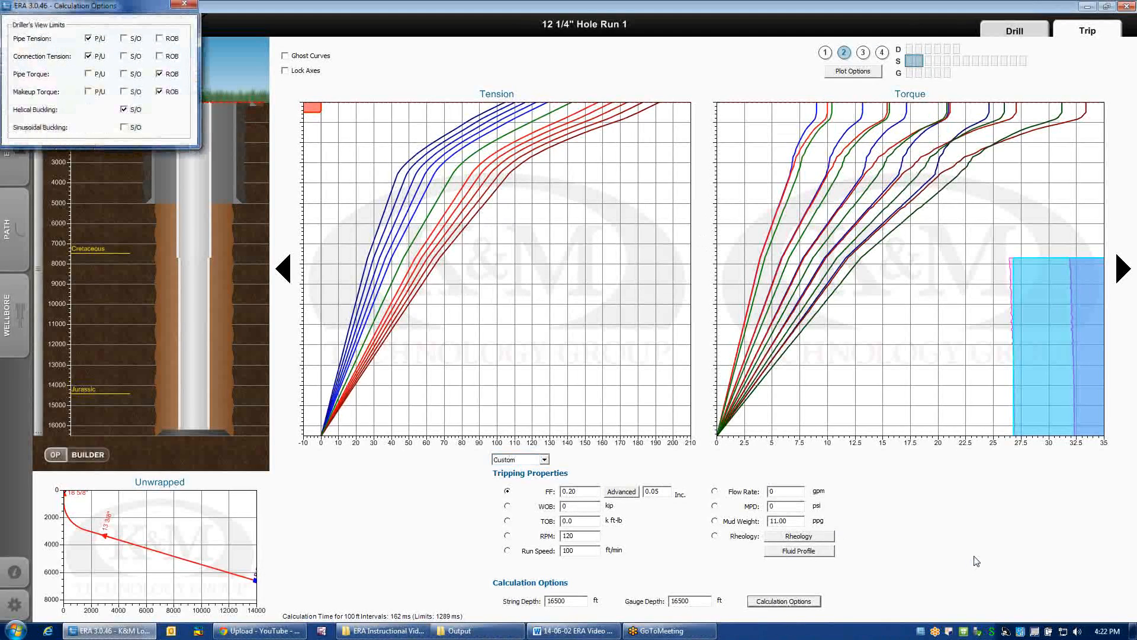
{"action": "mouse_move", "coordinate": [972, 563]}
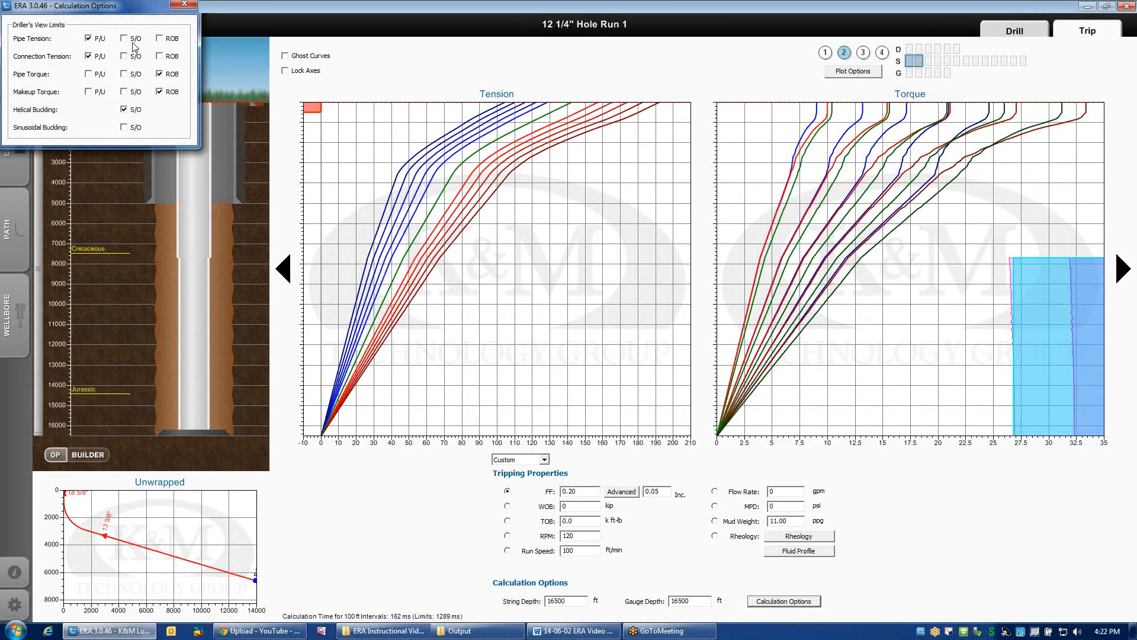
{"action": "left_click", "coordinate": [160, 38]}
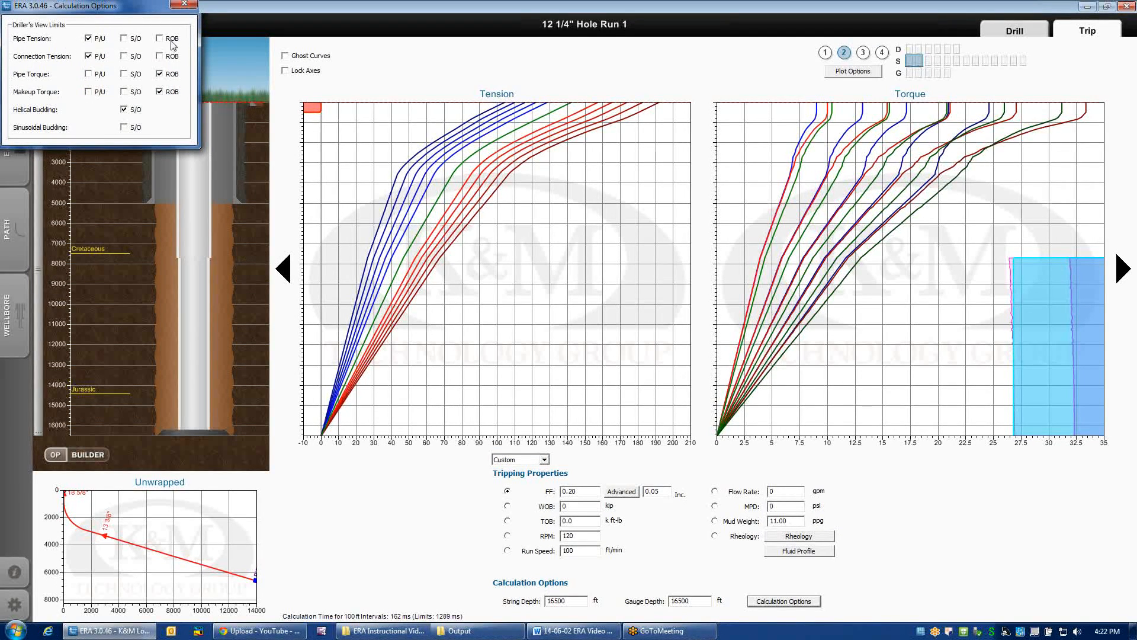
{"action": "mouse_move", "coordinate": [186, 45]}
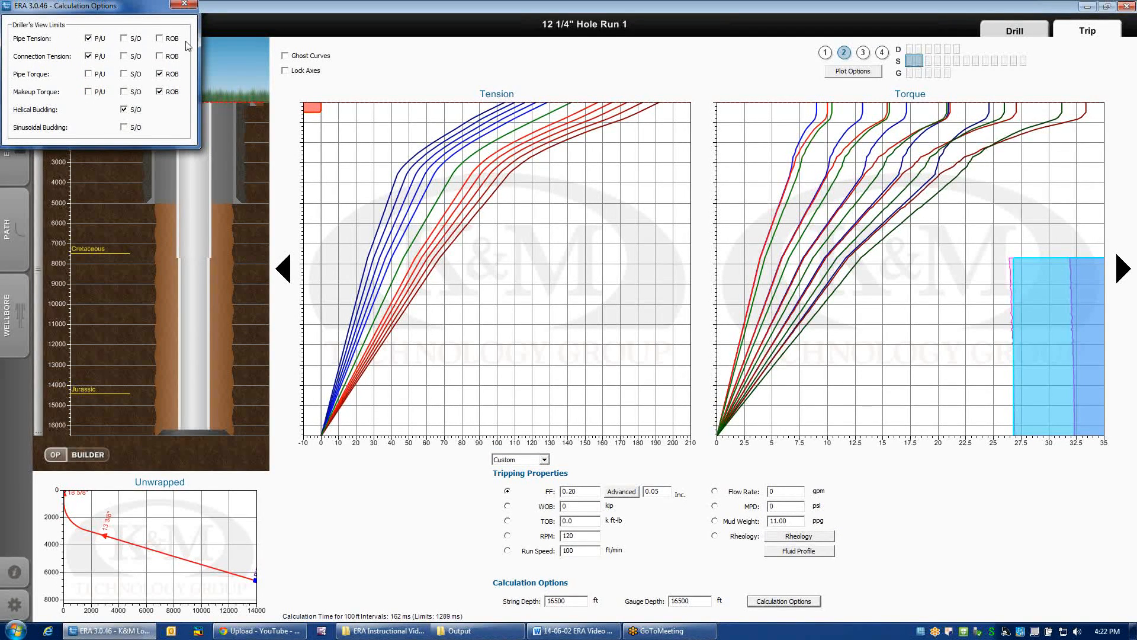
{"action": "mouse_move", "coordinate": [199, 44]}
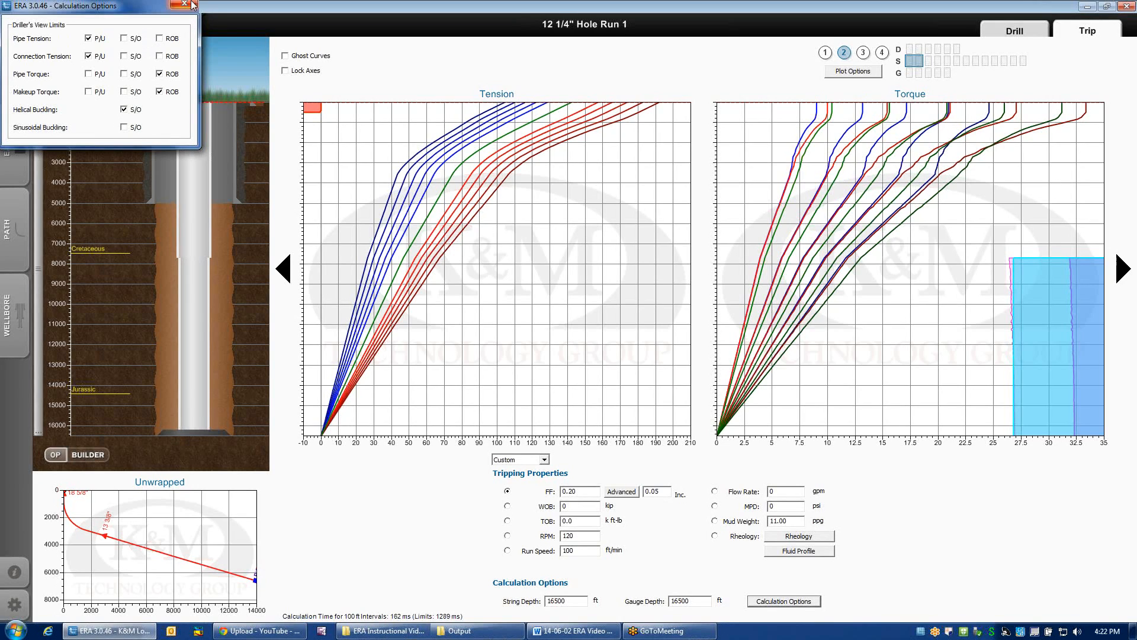
{"action": "mouse_move", "coordinate": [191, 7]}
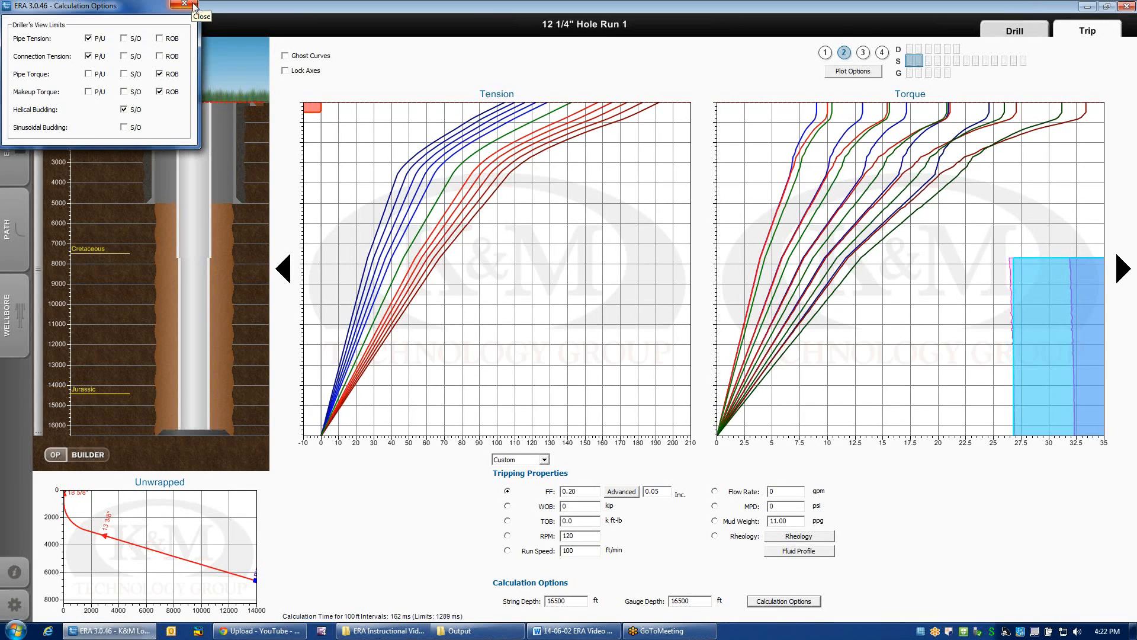
{"action": "left_click", "coordinate": [188, 6]}
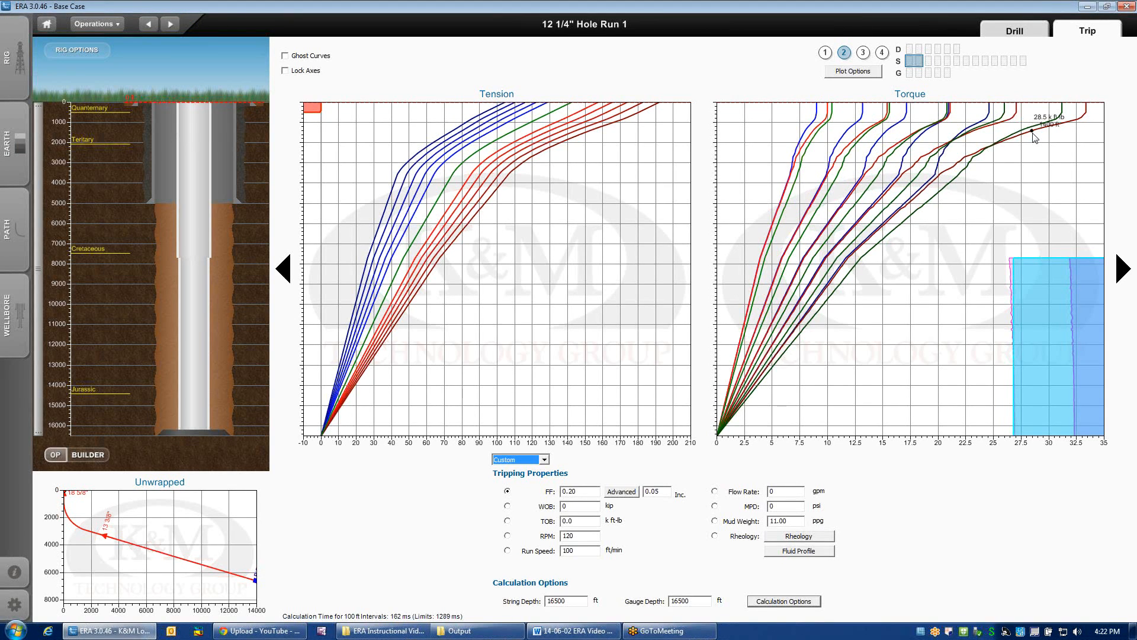
Step: In Plot Options, move Side Force up to second place in the snapshot plot order
{"action": "left_click", "coordinate": [851, 72]}
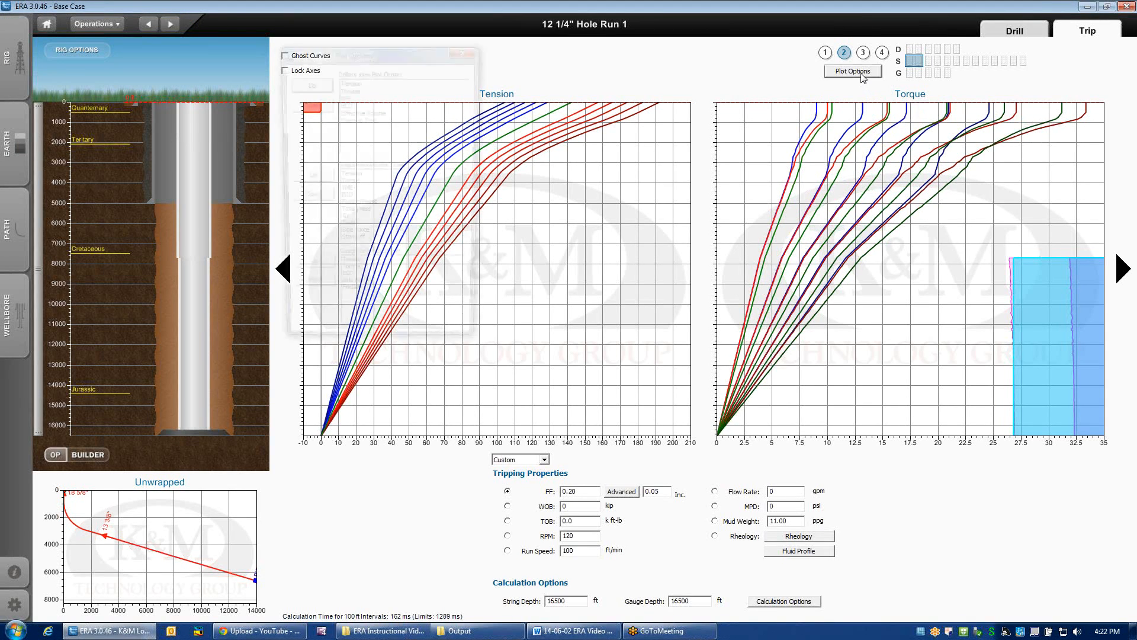
{"action": "left_click", "coordinate": [851, 71]}
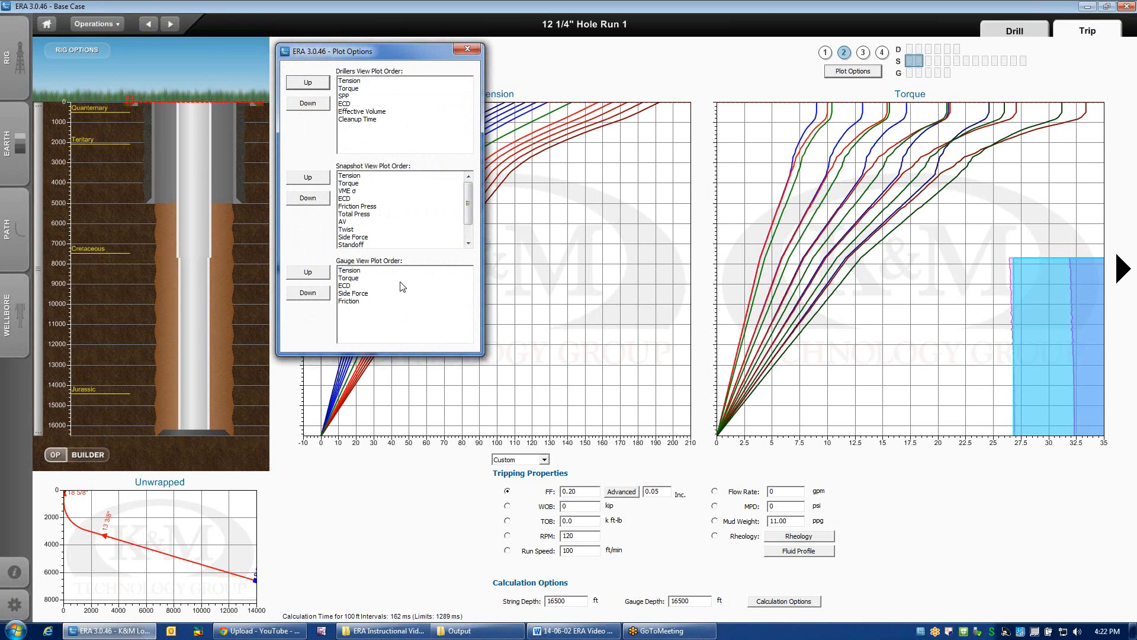
{"action": "mouse_move", "coordinate": [629, 262]}
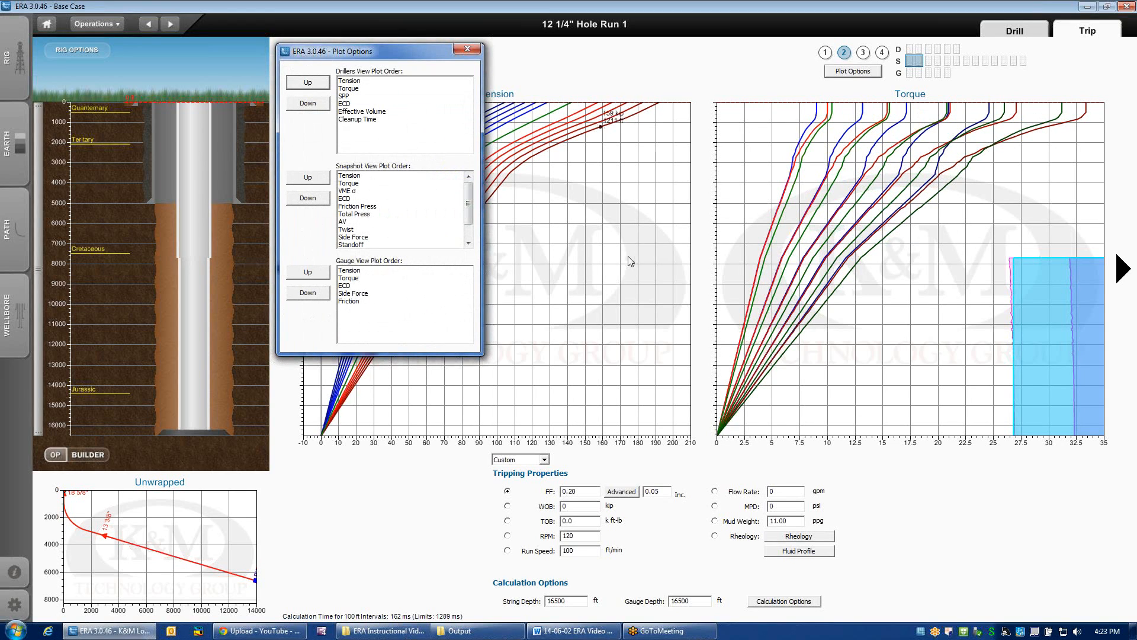
{"action": "mouse_move", "coordinate": [558, 162]}
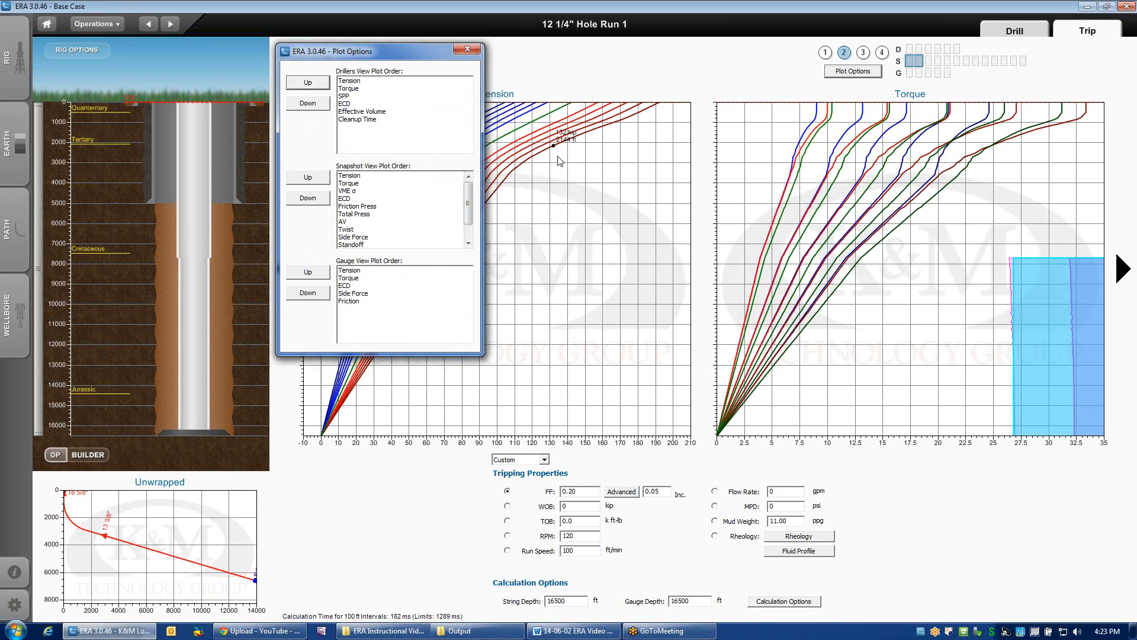
{"action": "mouse_move", "coordinate": [883, 228]}
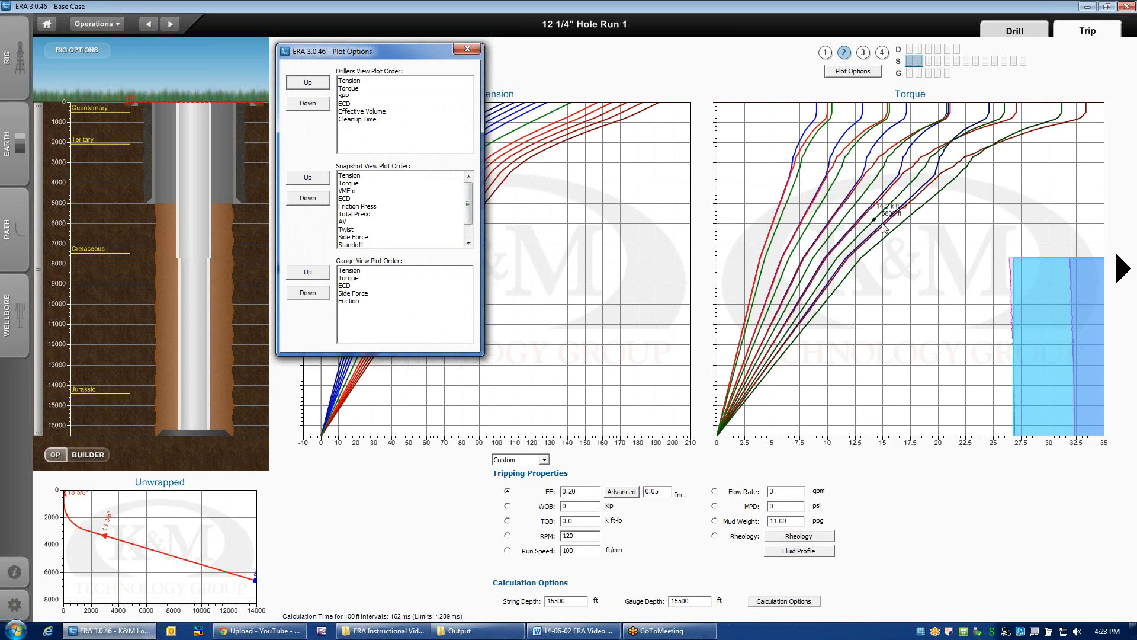
{"action": "mouse_move", "coordinate": [356, 236]}
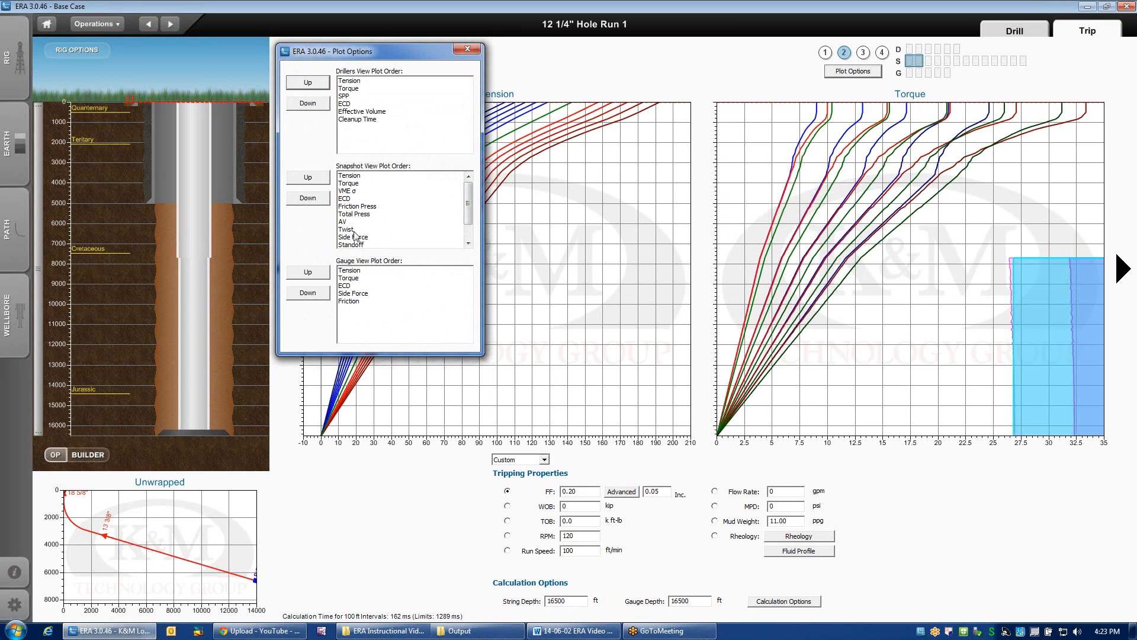
{"action": "left_click", "coordinate": [353, 237]}
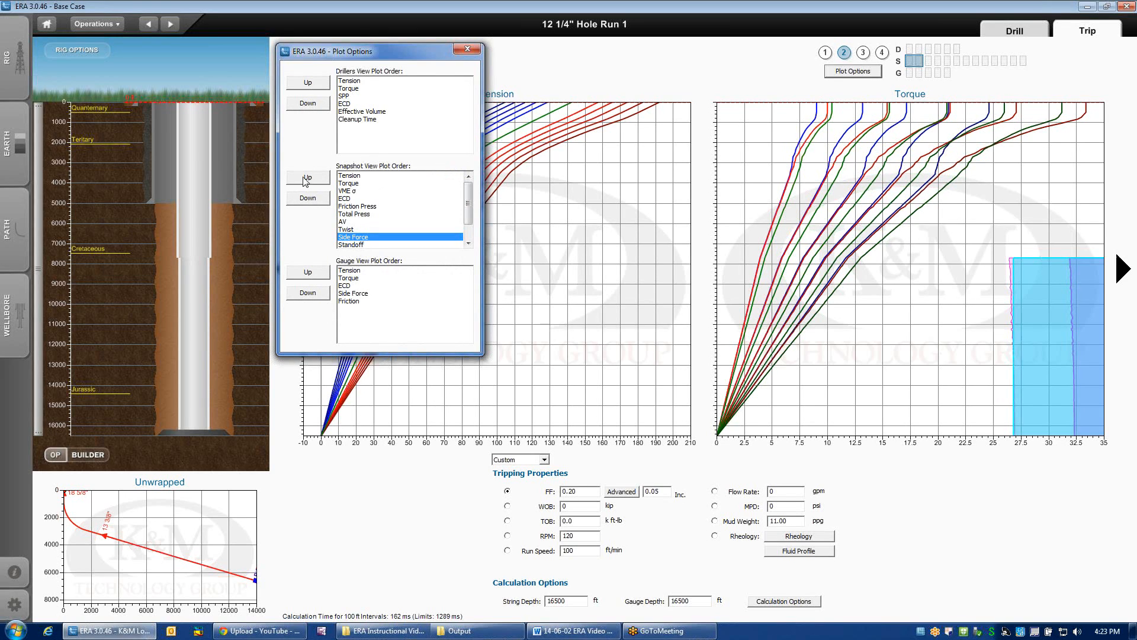
{"action": "left_click", "coordinate": [306, 179]}
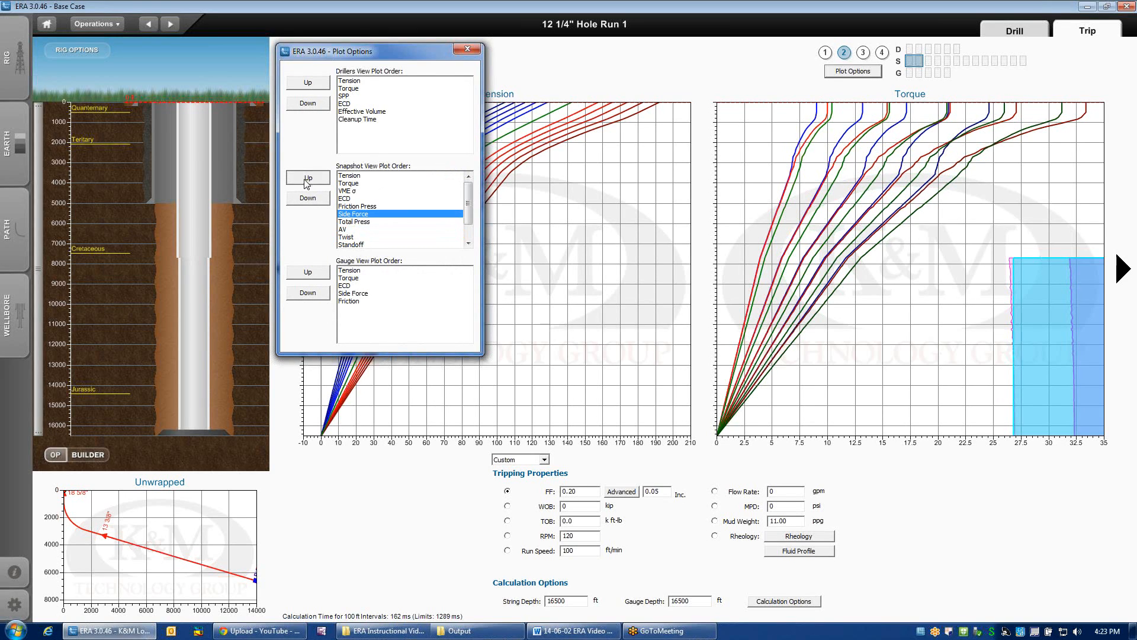
{"action": "left_click", "coordinate": [306, 178]}
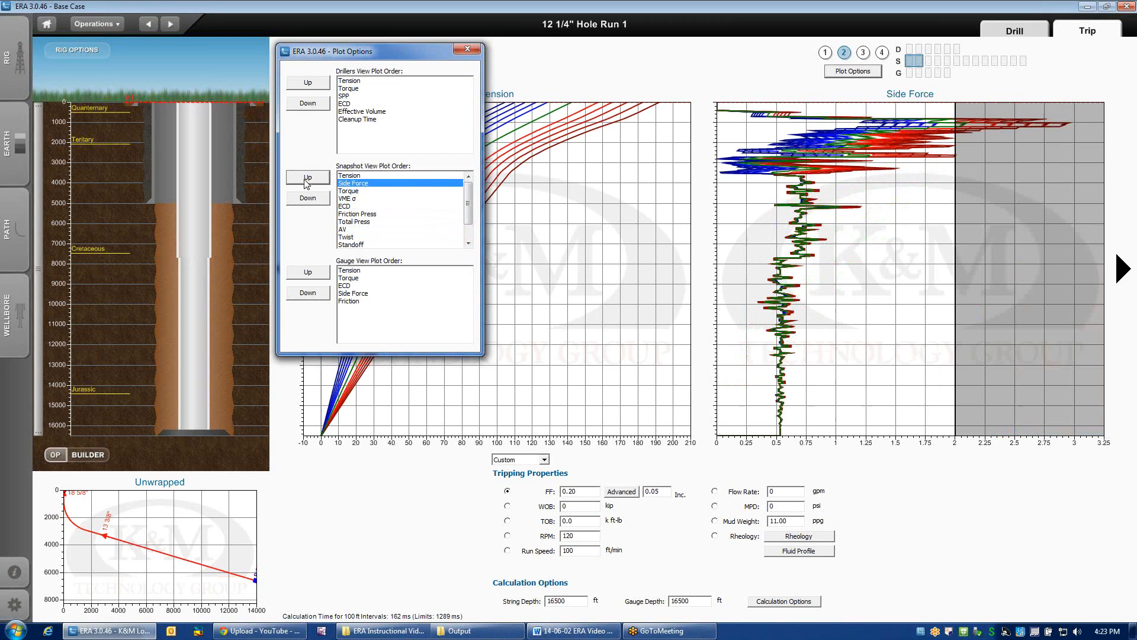
{"action": "mouse_move", "coordinate": [888, 271]}
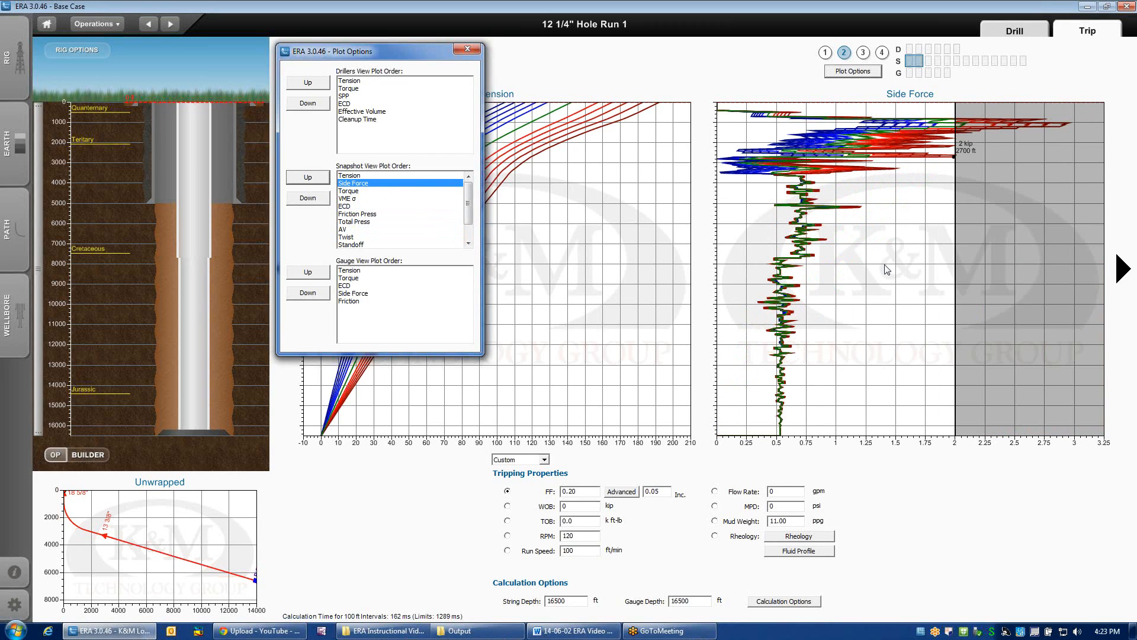
{"action": "mouse_move", "coordinate": [633, 282]}
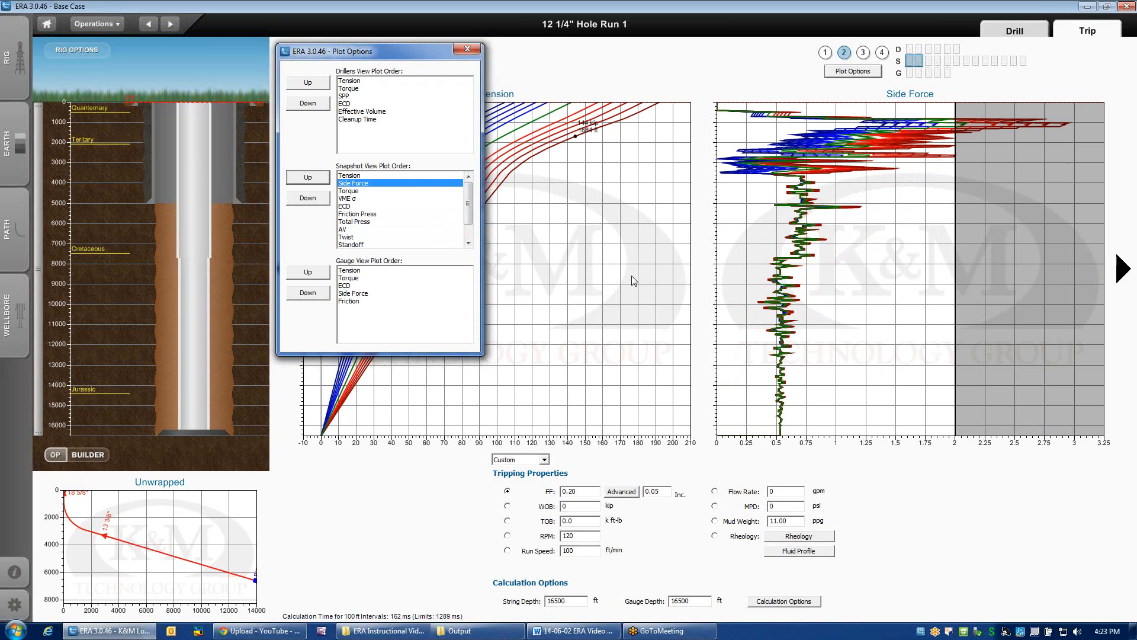
{"action": "mouse_move", "coordinate": [376, 244]}
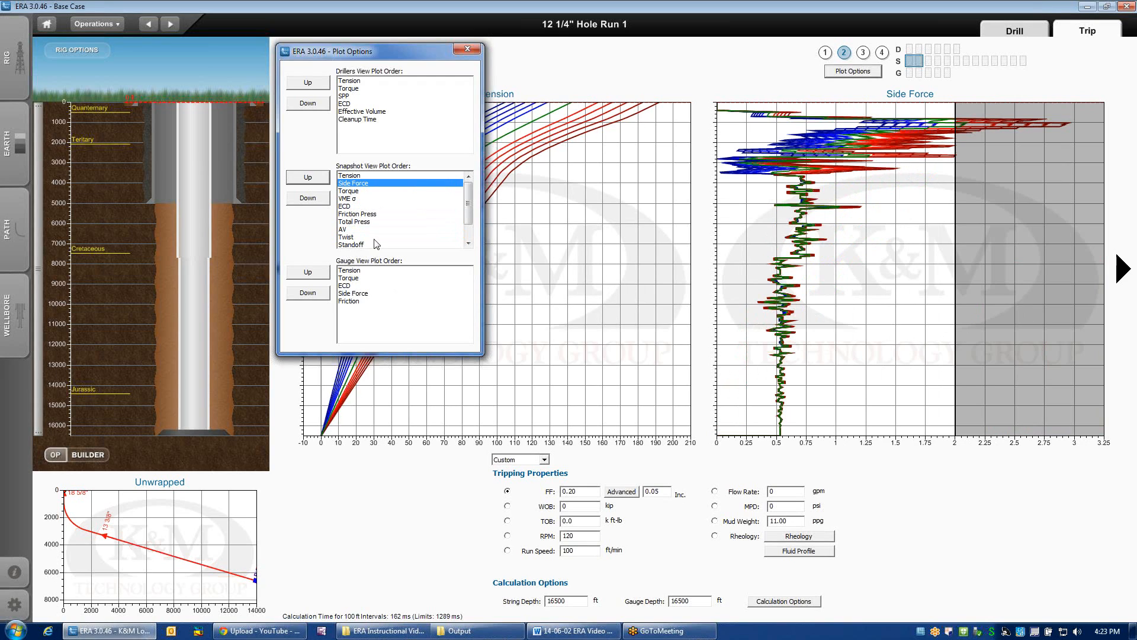
{"action": "mouse_move", "coordinate": [497, 51]}
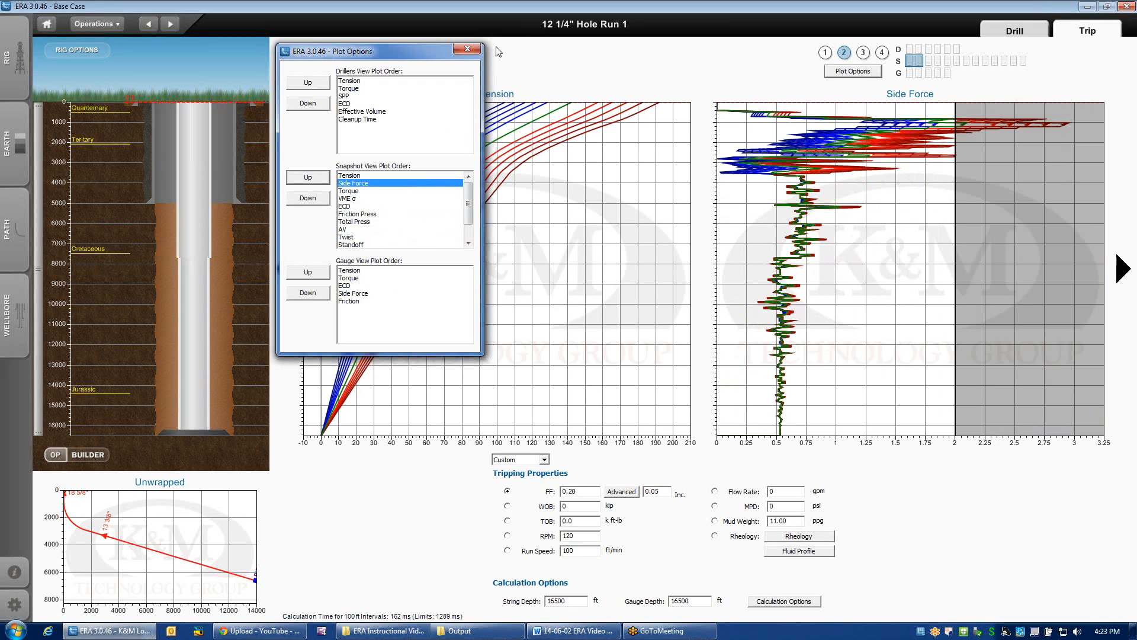
Step: Close Plot Options and return to the two-chart tension and torque driller's view
{"action": "left_click", "coordinate": [466, 50]}
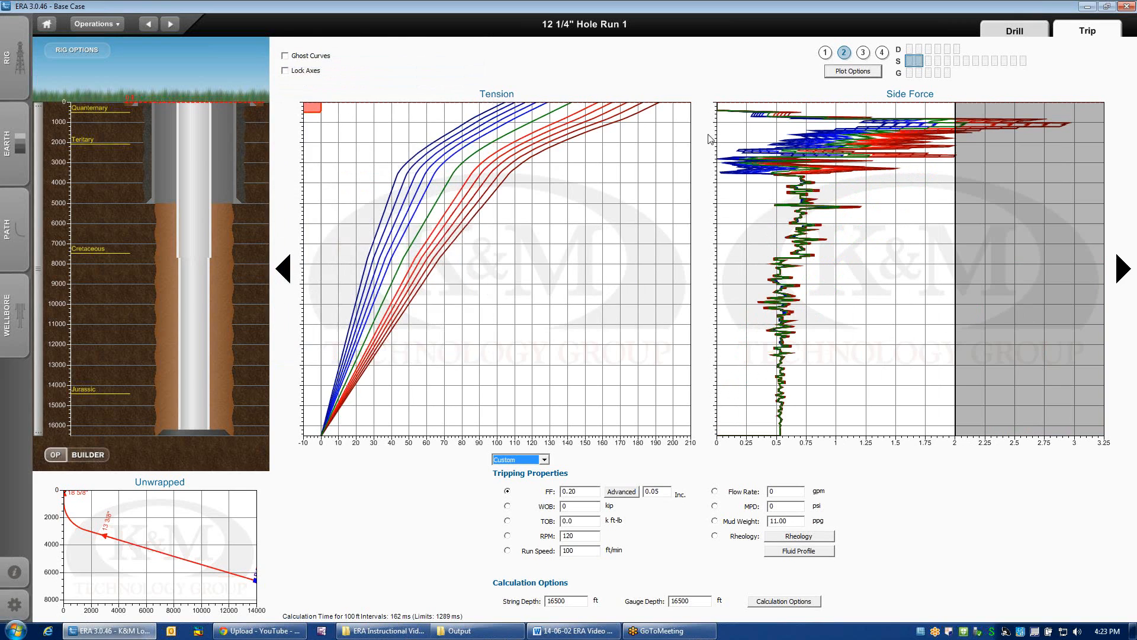
{"action": "mouse_move", "coordinate": [940, 221]}
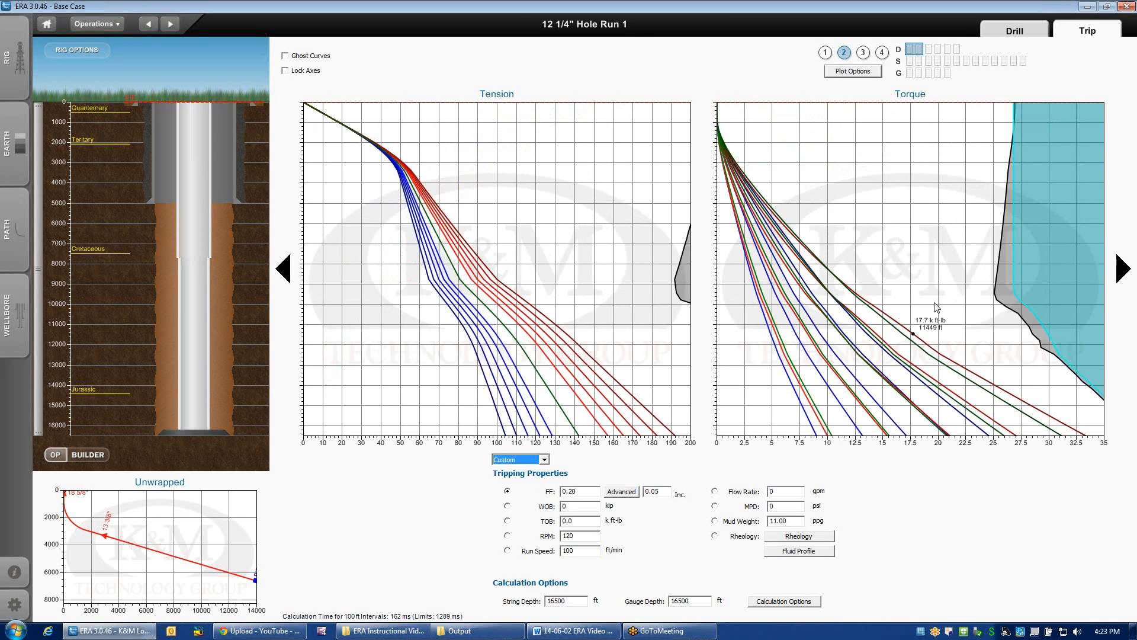
{"action": "mouse_move", "coordinate": [826, 467]}
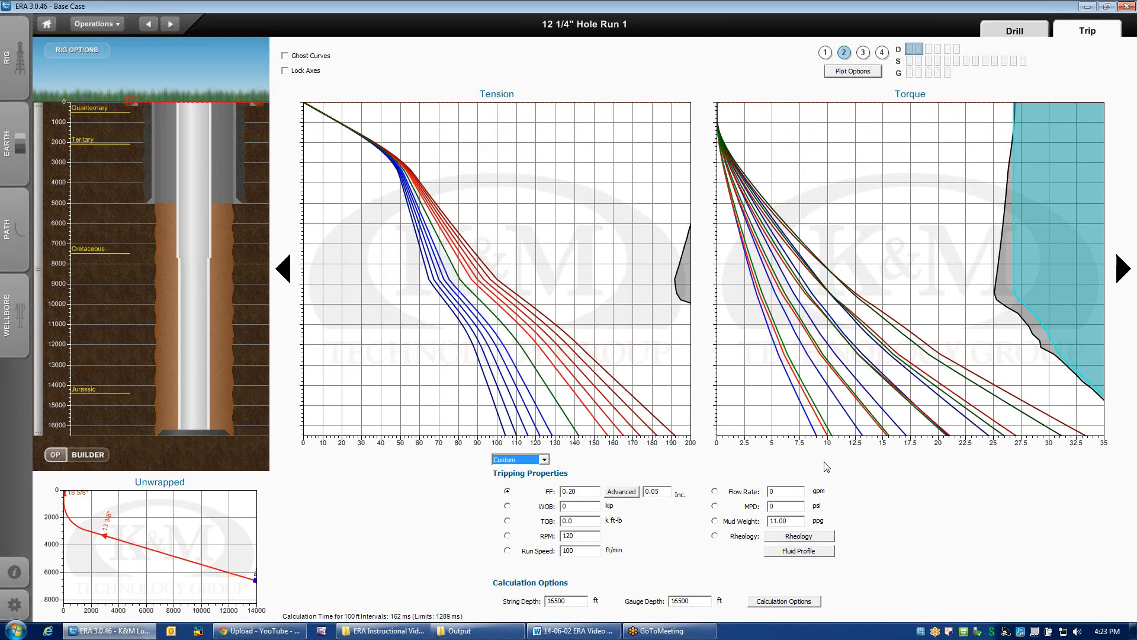
{"action": "left_click", "coordinate": [864, 51]}
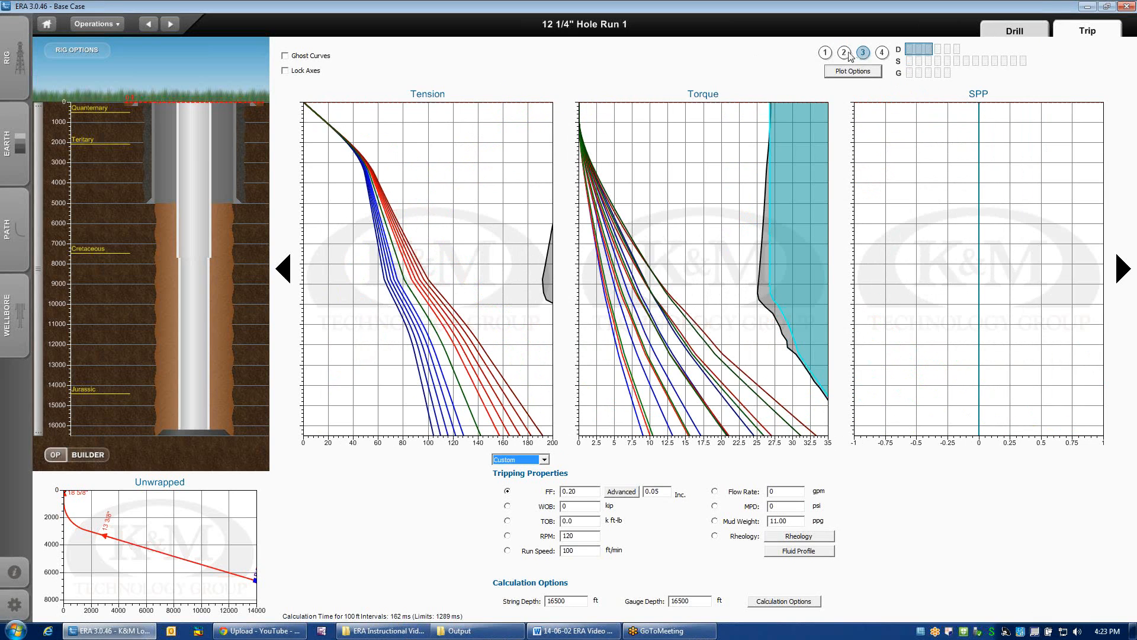
{"action": "left_click", "coordinate": [844, 53]}
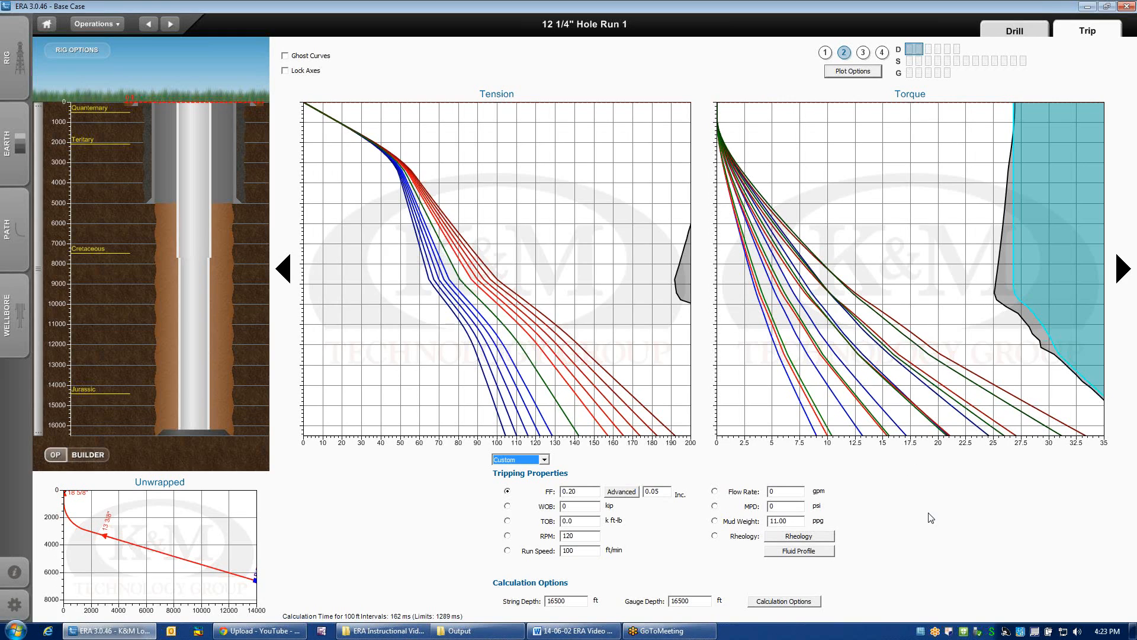
Step: Set the tripping rotary speed to 0 rpm in Tripping Properties
{"action": "left_click", "coordinate": [620, 521]}
{"action": "type", "text": "5"}
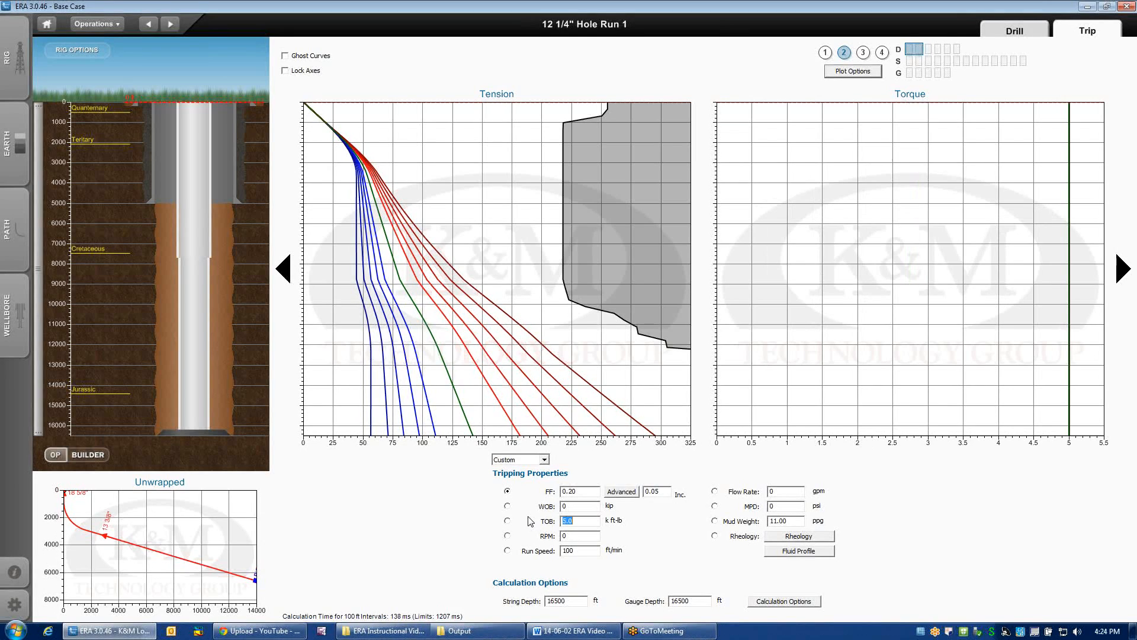
{"action": "mouse_move", "coordinate": [537, 519]}
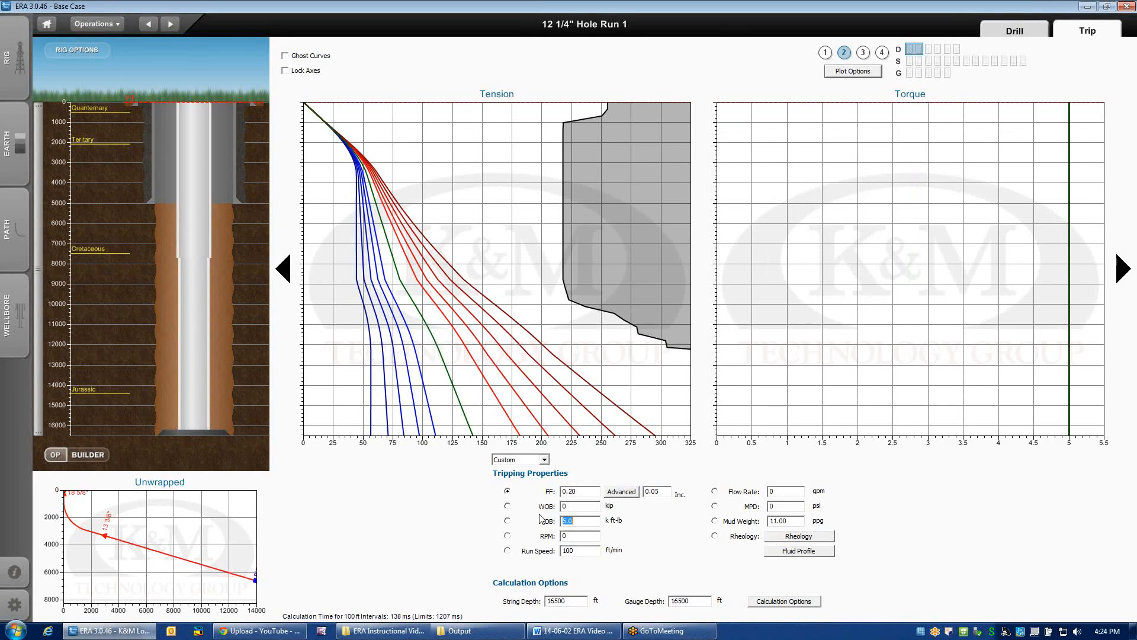
{"action": "mouse_move", "coordinate": [1071, 188]}
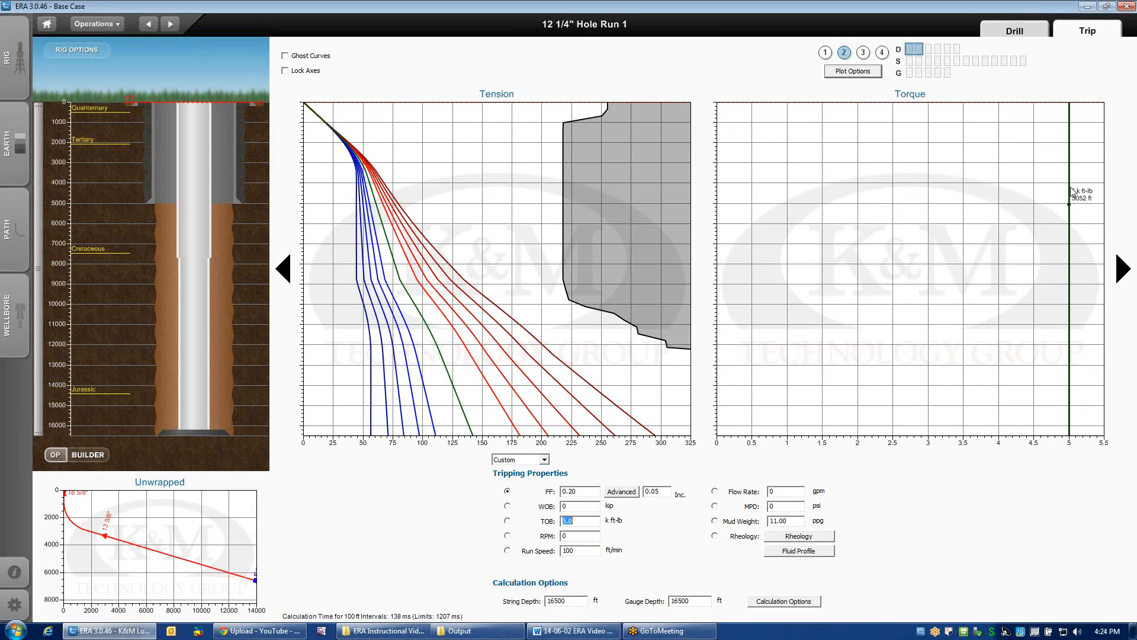
{"action": "mouse_move", "coordinate": [1086, 414]}
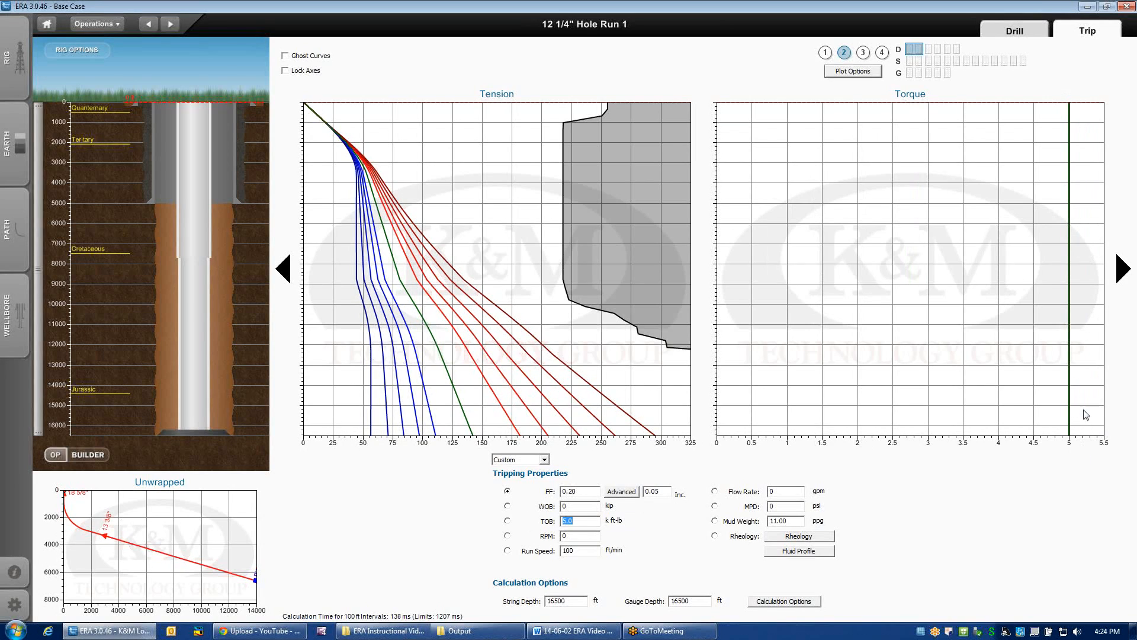
{"action": "mouse_move", "coordinate": [717, 330]}
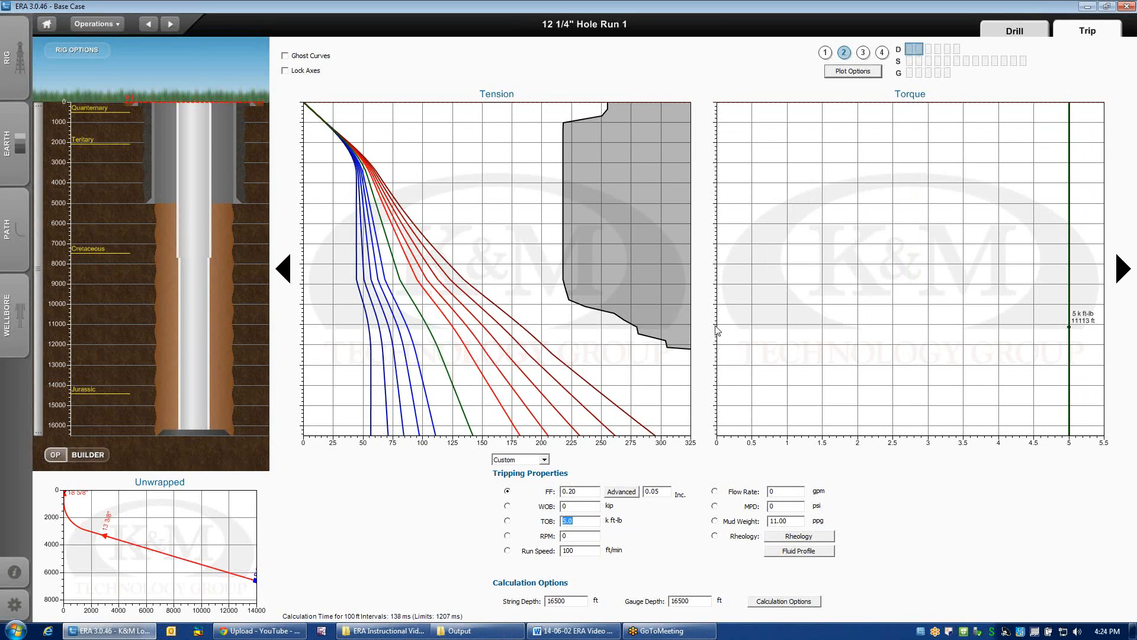
{"action": "mouse_move", "coordinate": [590, 277]}
{"action": "type", "text": "40"}
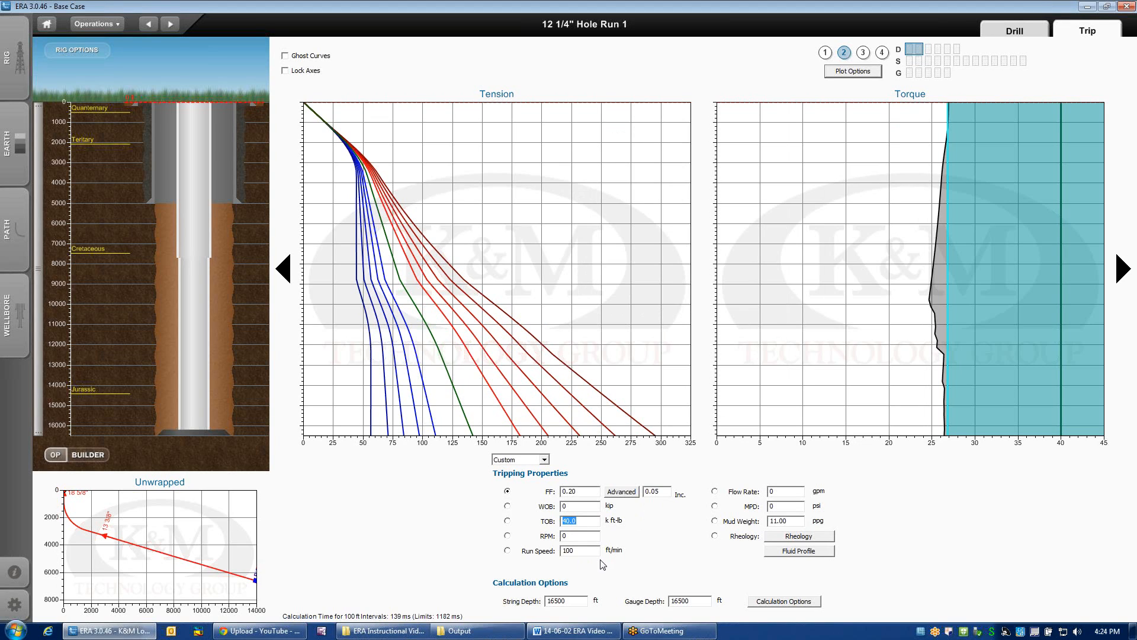
{"action": "mouse_move", "coordinate": [1059, 390]}
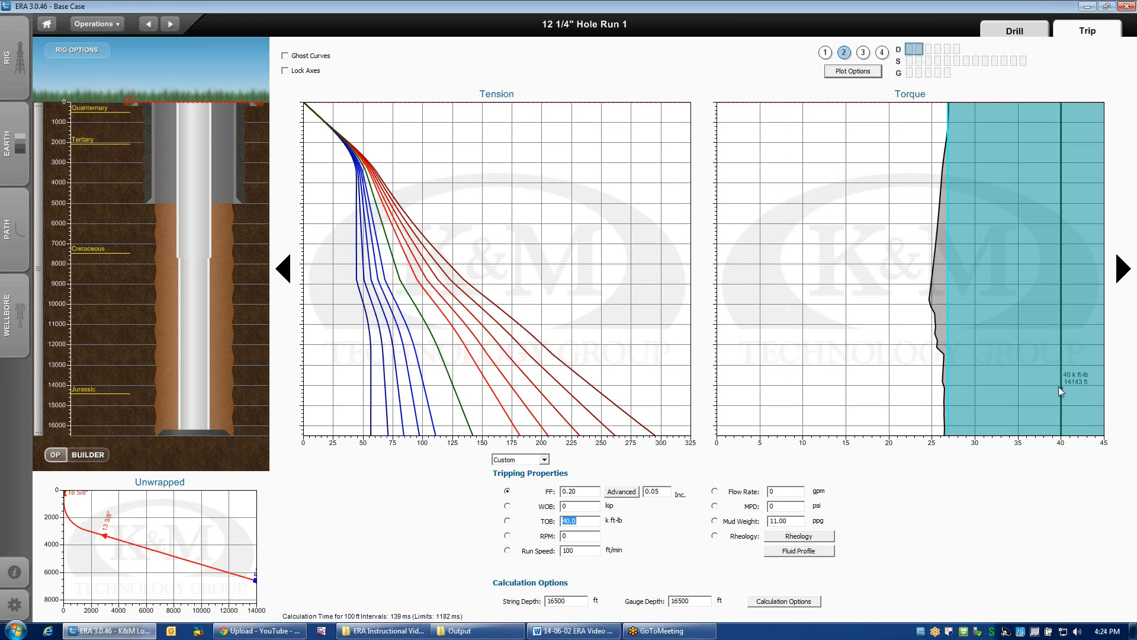
{"action": "mouse_move", "coordinate": [931, 298]}
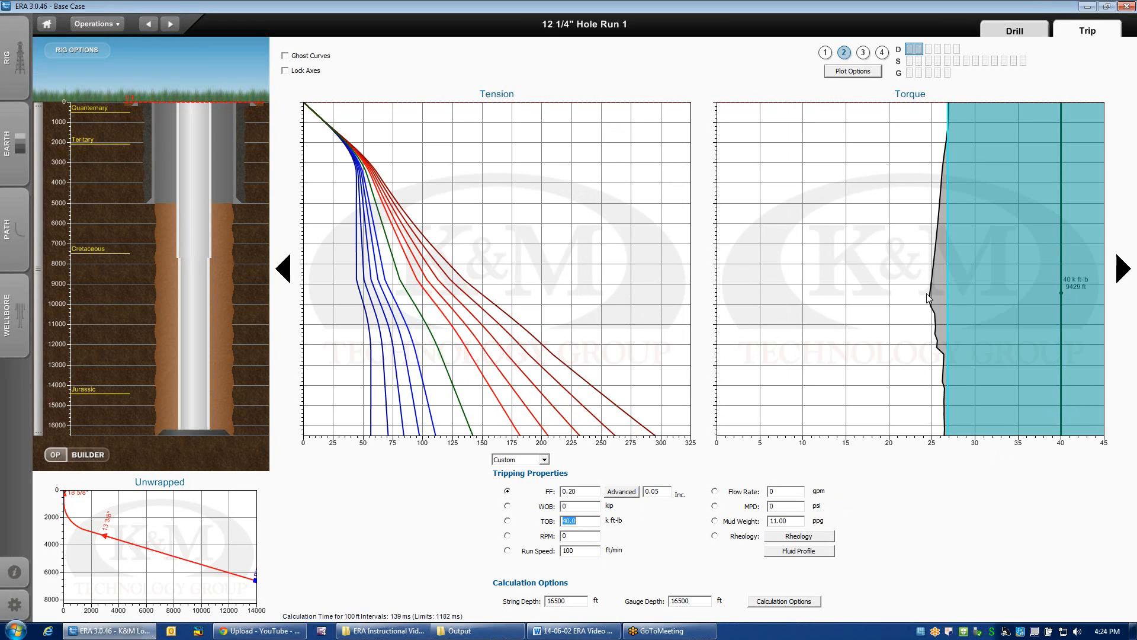
{"action": "mouse_move", "coordinate": [606, 516]}
{"action": "type", "text": "20"}
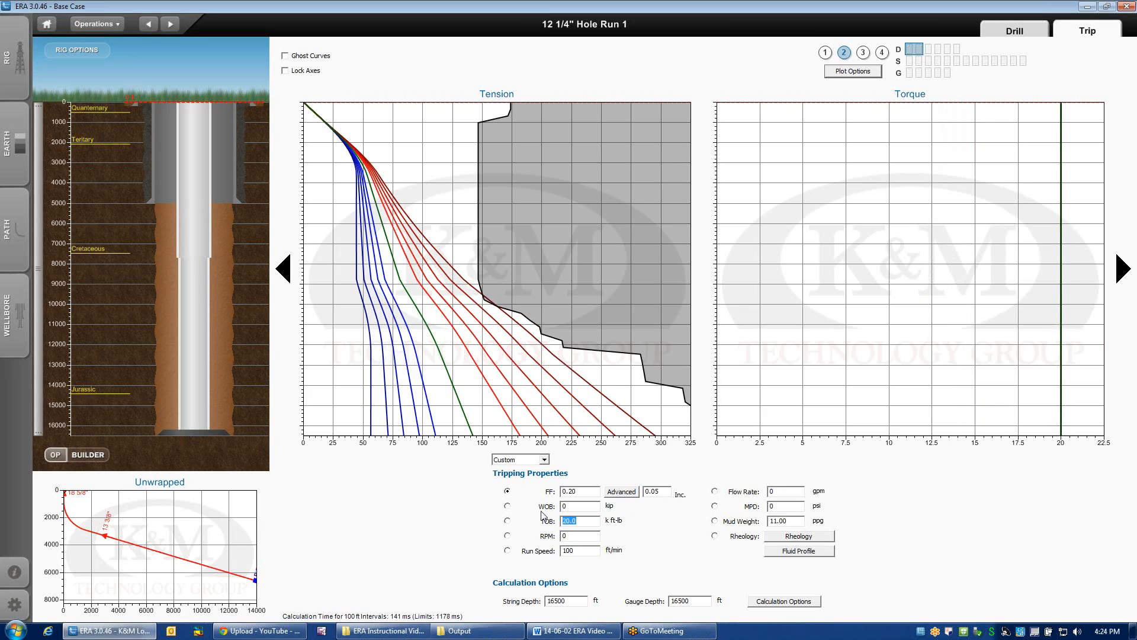
{"action": "mouse_move", "coordinate": [553, 495]}
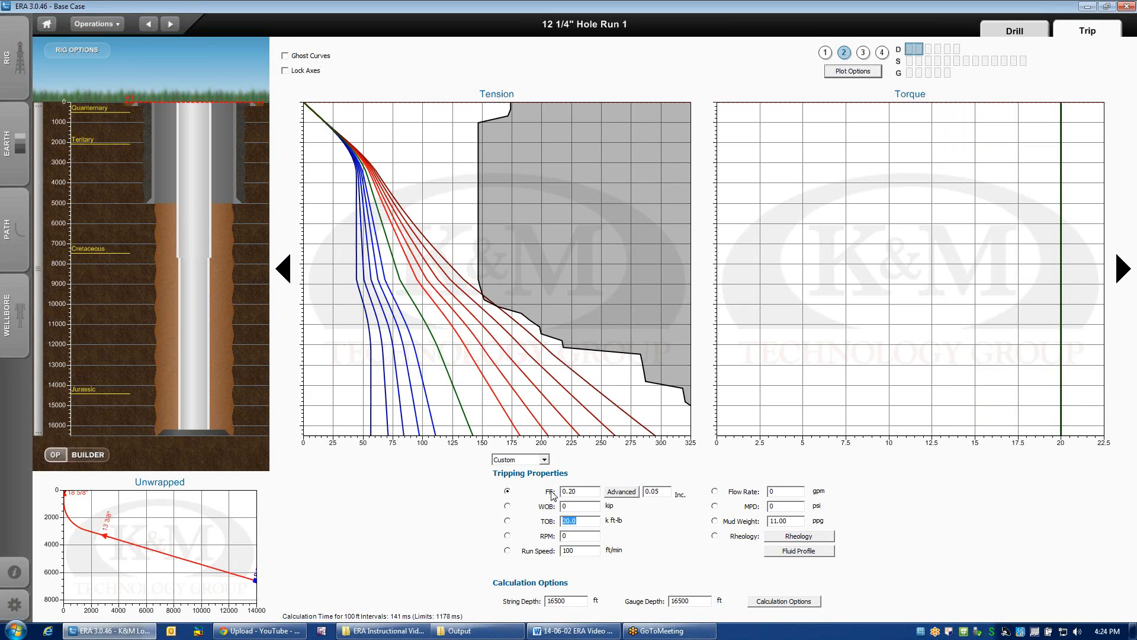
{"action": "mouse_move", "coordinate": [482, 311]}
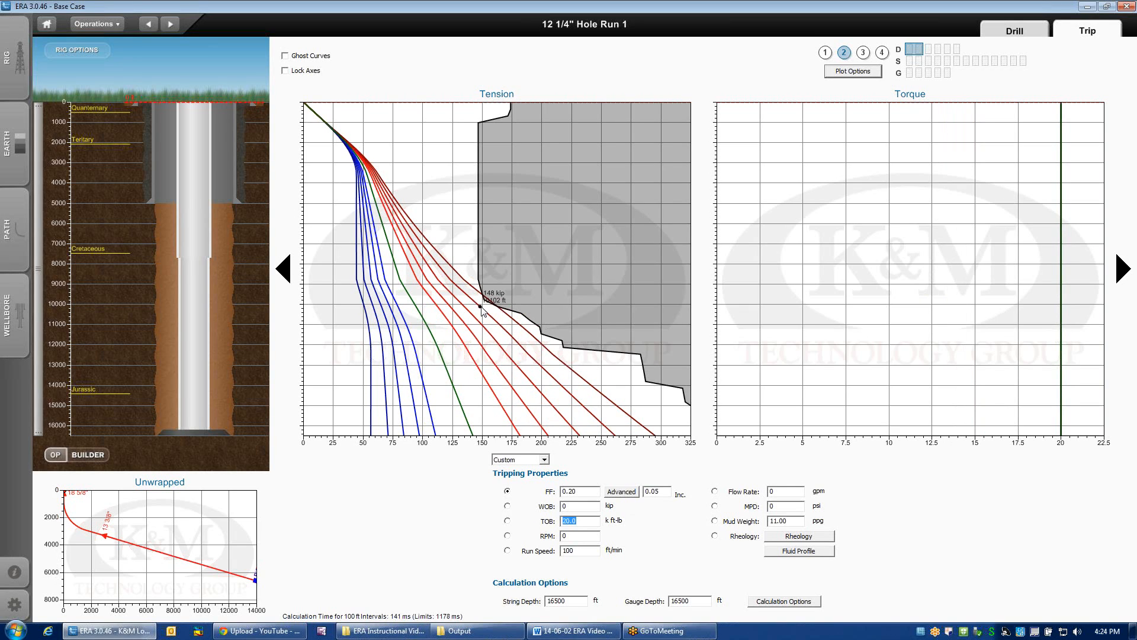
{"action": "mouse_move", "coordinate": [482, 298]}
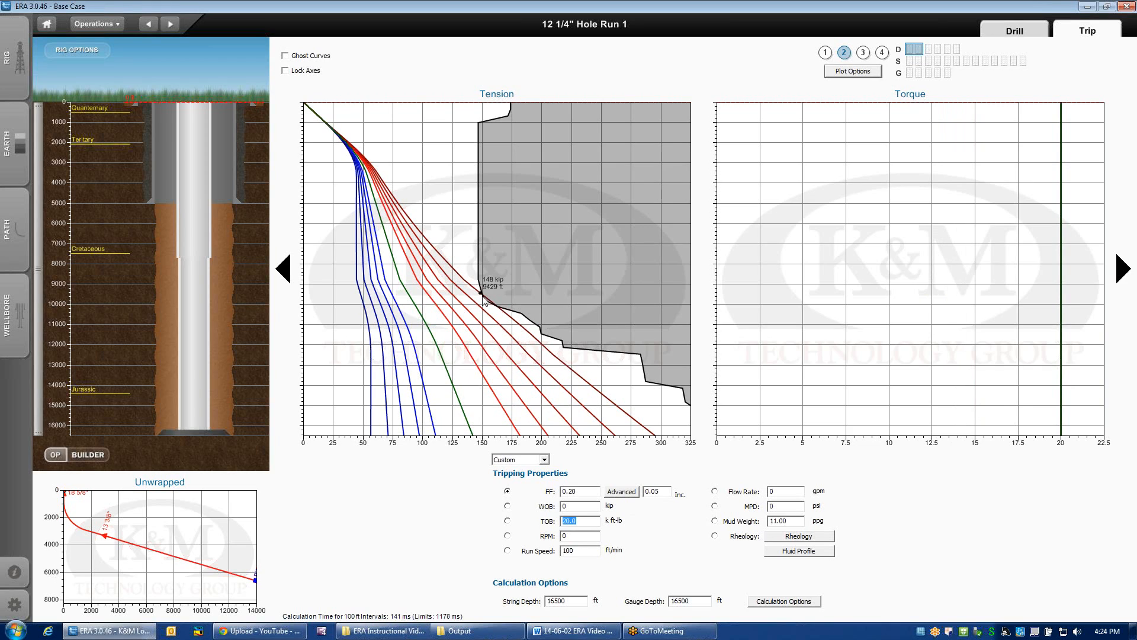
{"action": "mouse_move", "coordinate": [486, 302]}
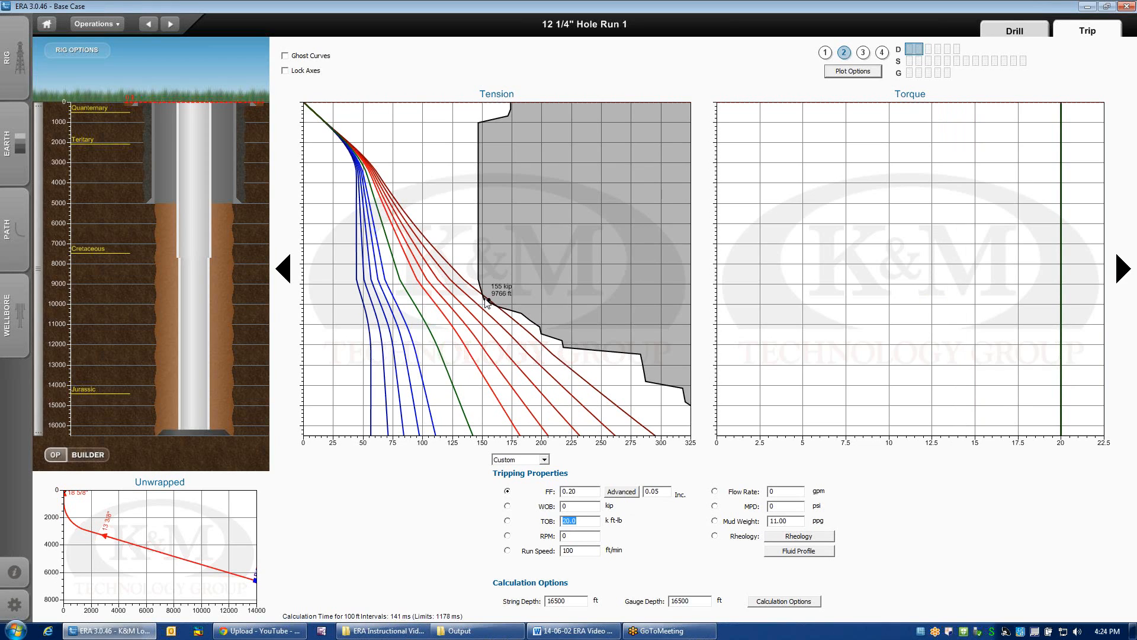
{"action": "mouse_move", "coordinate": [484, 305]}
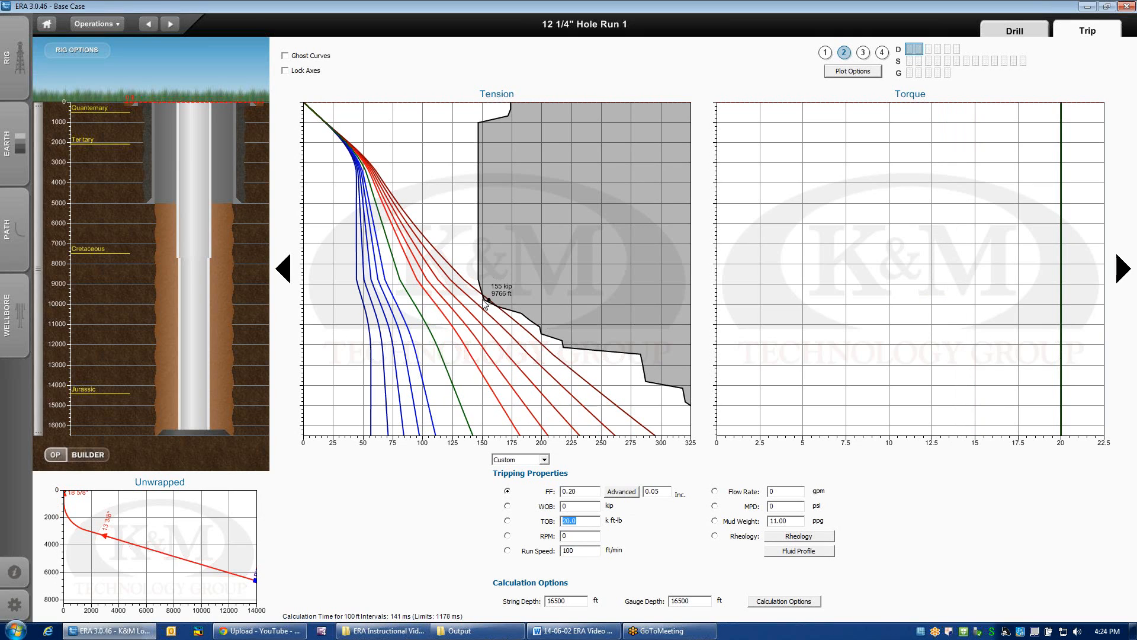
{"action": "mouse_move", "coordinate": [539, 360]}
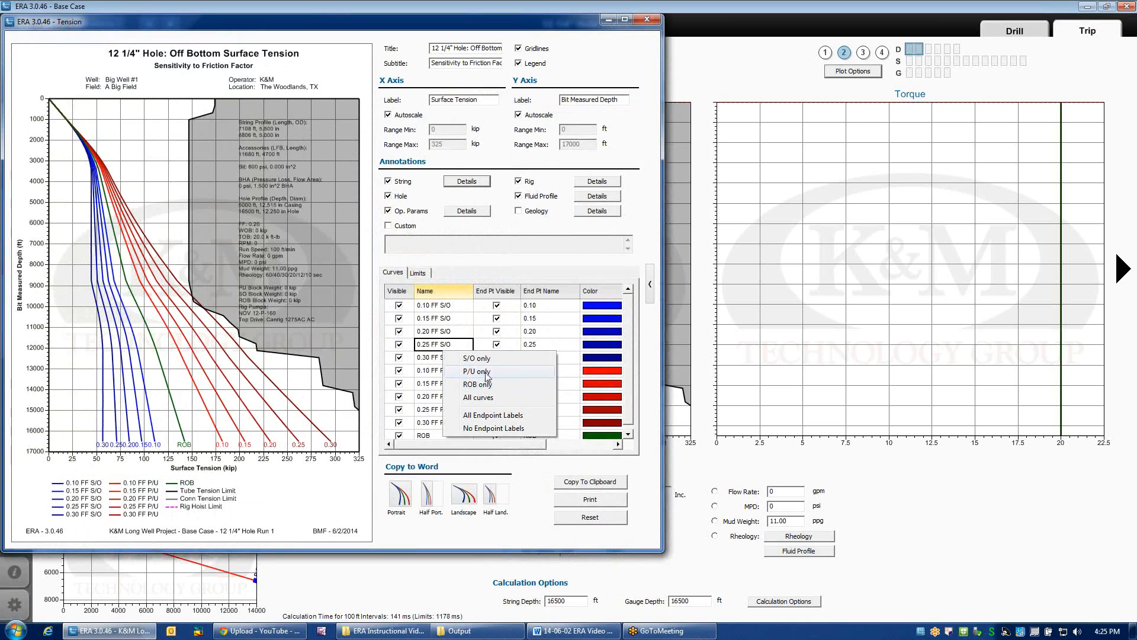
Step: Show pickup tension curves only in the detailed plot with X range max 400 kip
{"action": "left_click", "coordinate": [476, 370]}
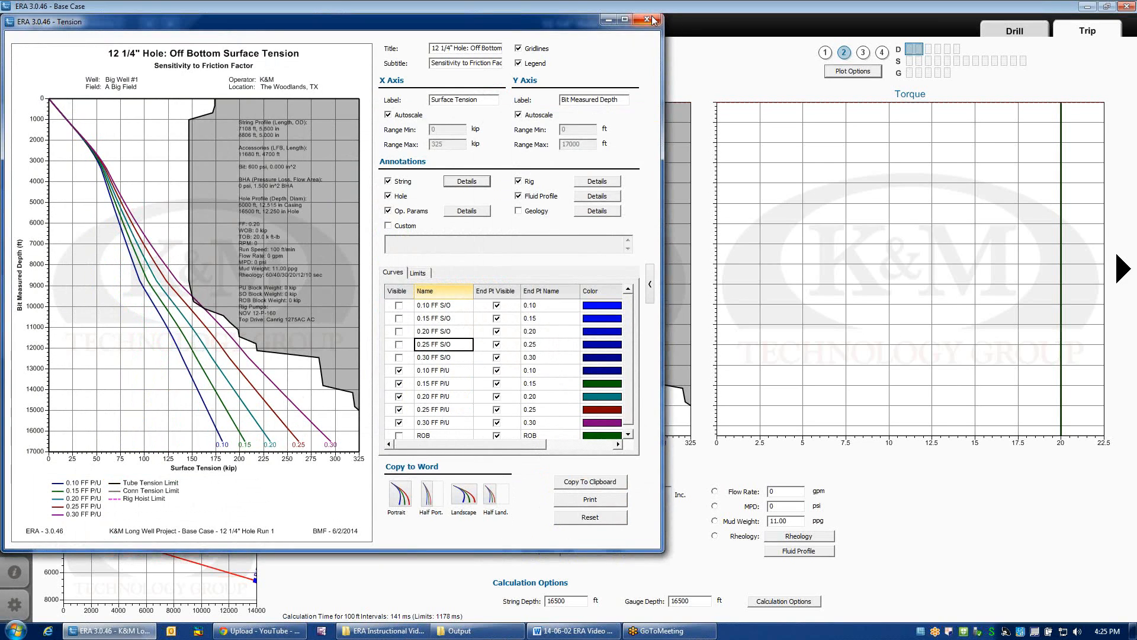
{"action": "left_click", "coordinate": [389, 115]}
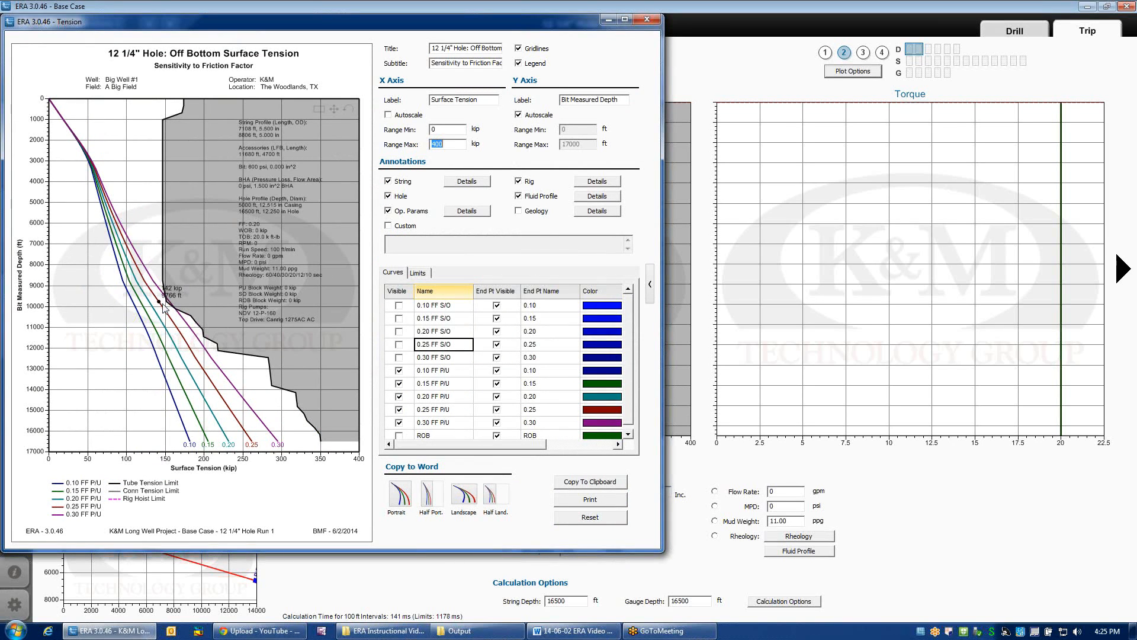
{"action": "mouse_move", "coordinate": [408, 283]}
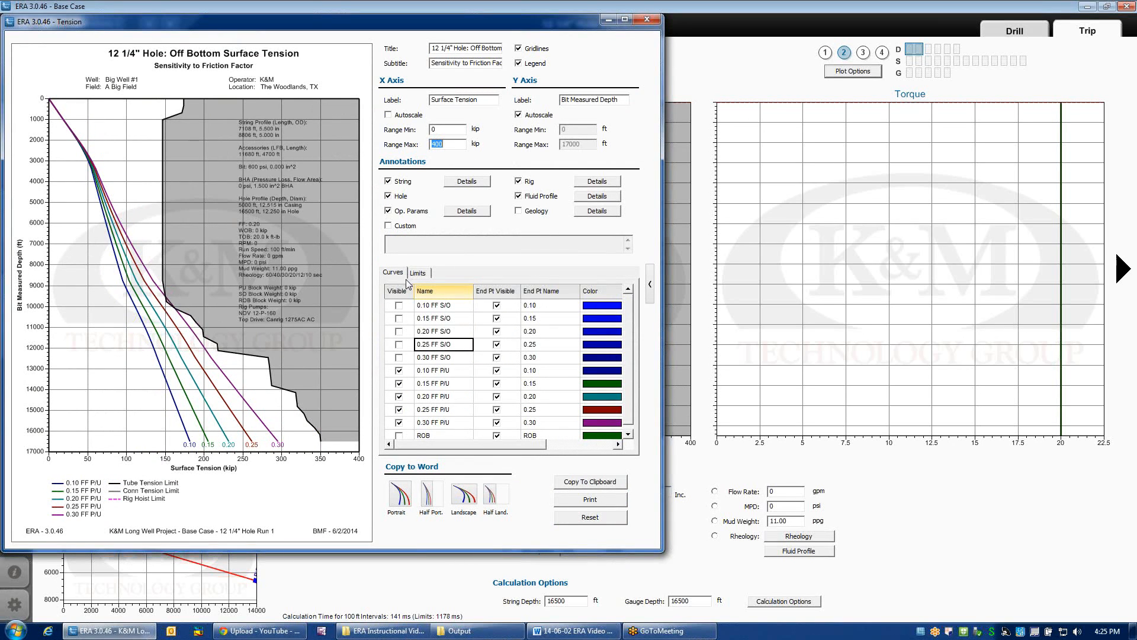
Step: Hide the other pickup curves, leaving only the 0.20 FF pickup curve
{"action": "left_click", "coordinate": [398, 369]}
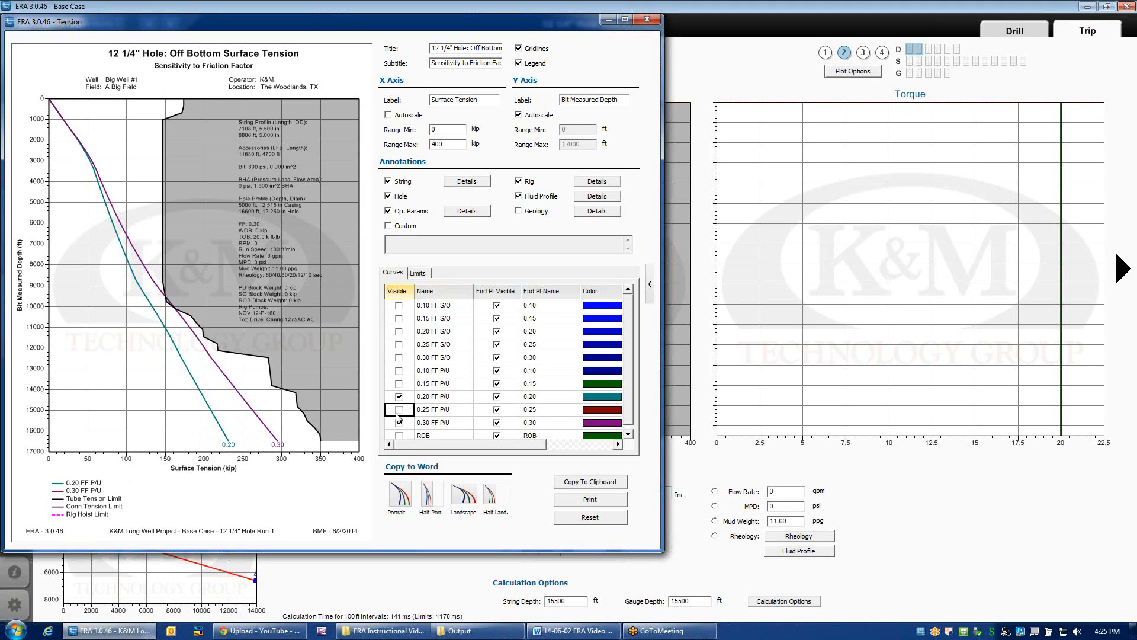
{"action": "left_click", "coordinate": [398, 409]}
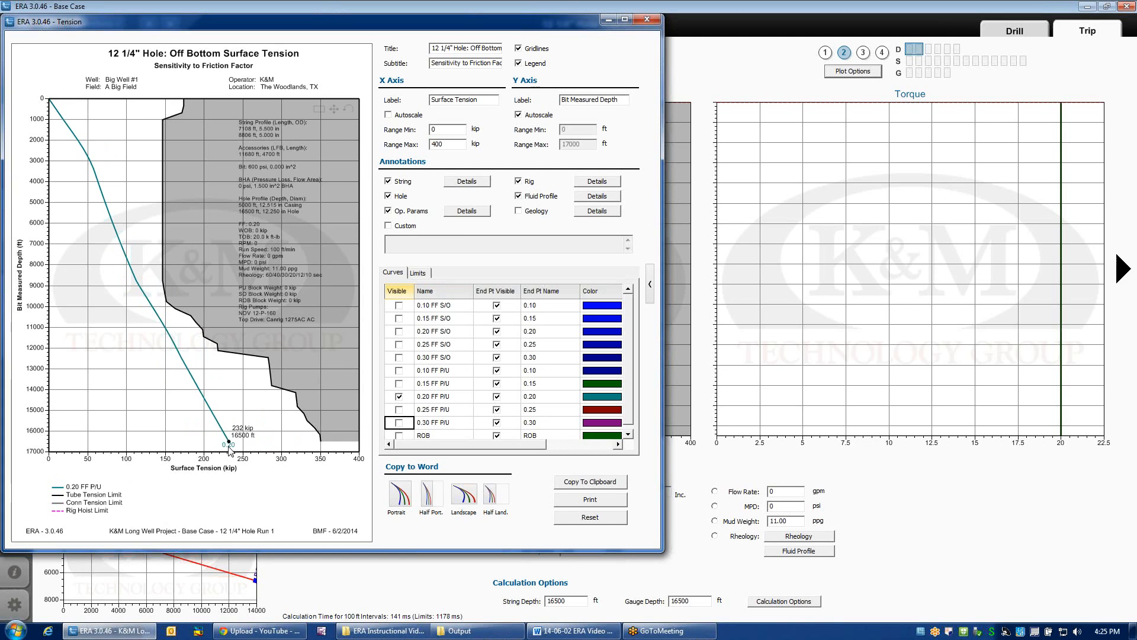
{"action": "mouse_move", "coordinate": [150, 318]}
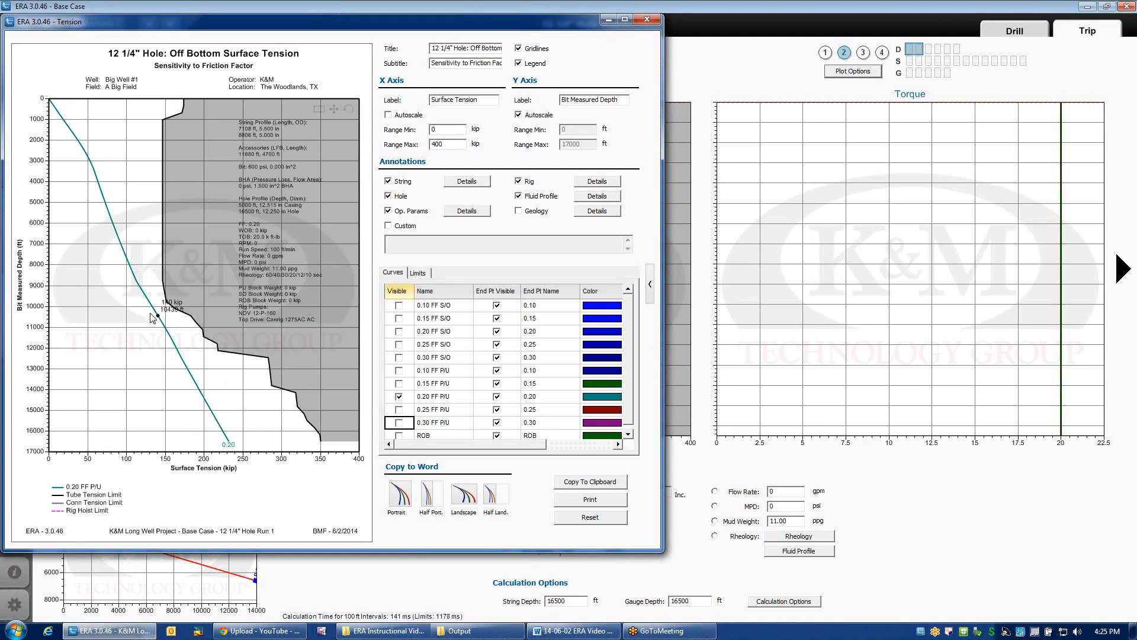
{"action": "mouse_move", "coordinate": [172, 311]}
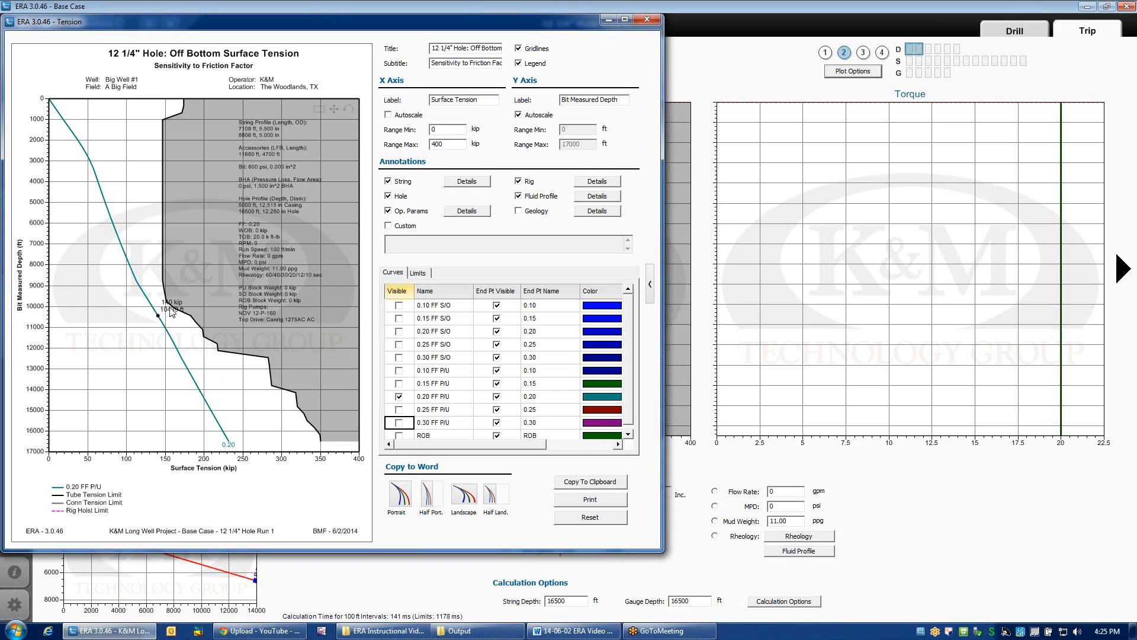
{"action": "mouse_move", "coordinate": [646, 20]}
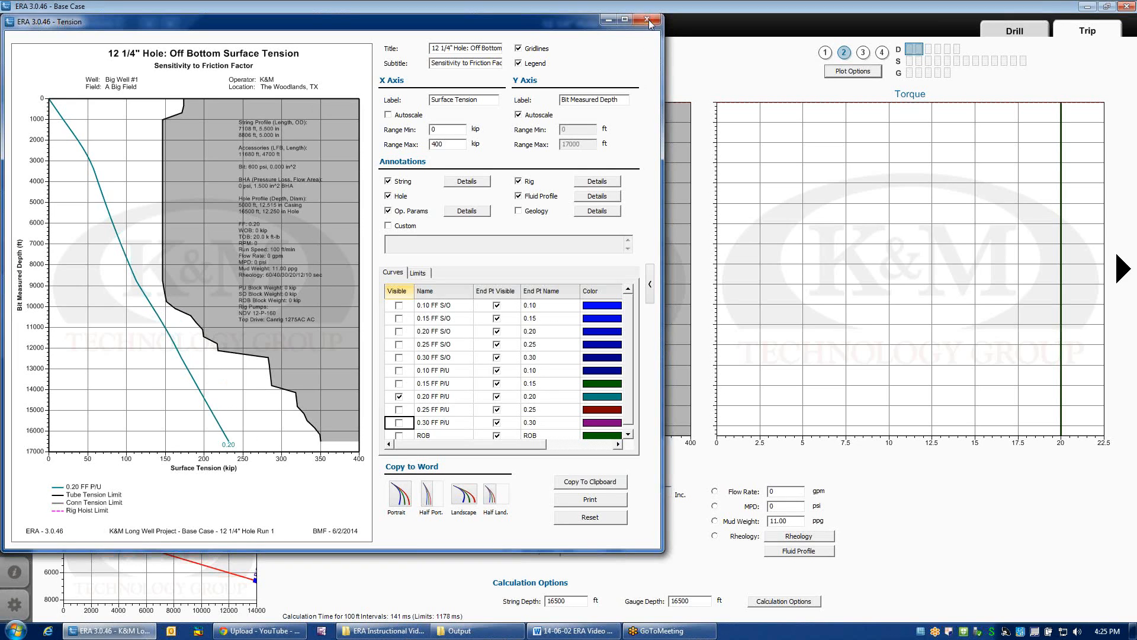
Step: Close the detailed tension plot and reset torque on bit to 0.0
{"action": "left_click", "coordinate": [648, 20]}
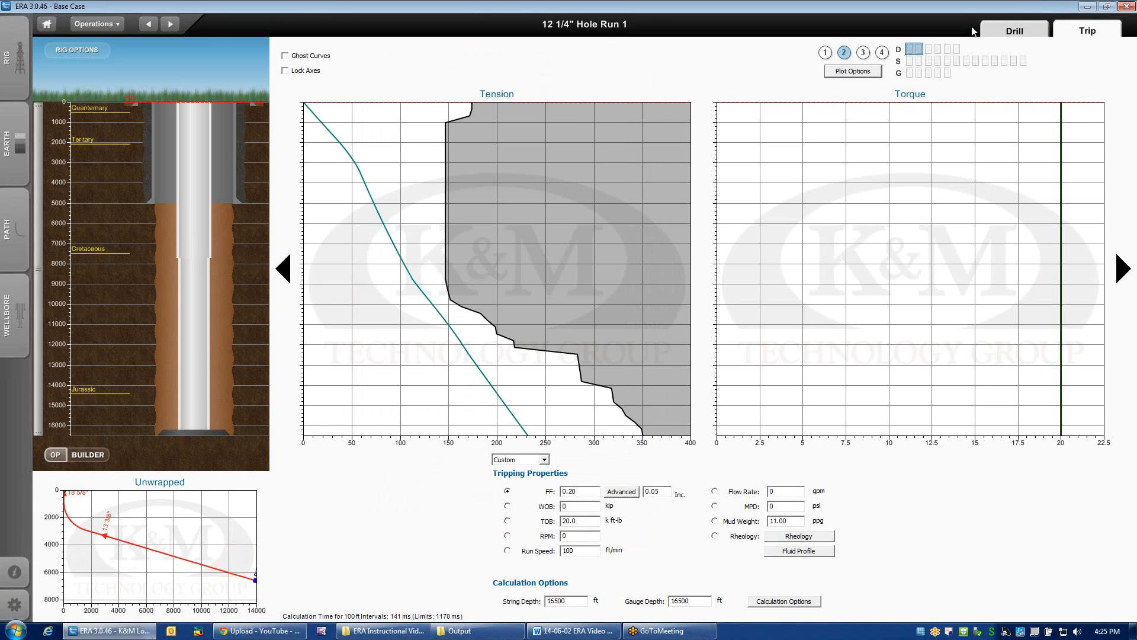
{"action": "left_click", "coordinate": [622, 506]}
{"action": "type", "text": "0"}
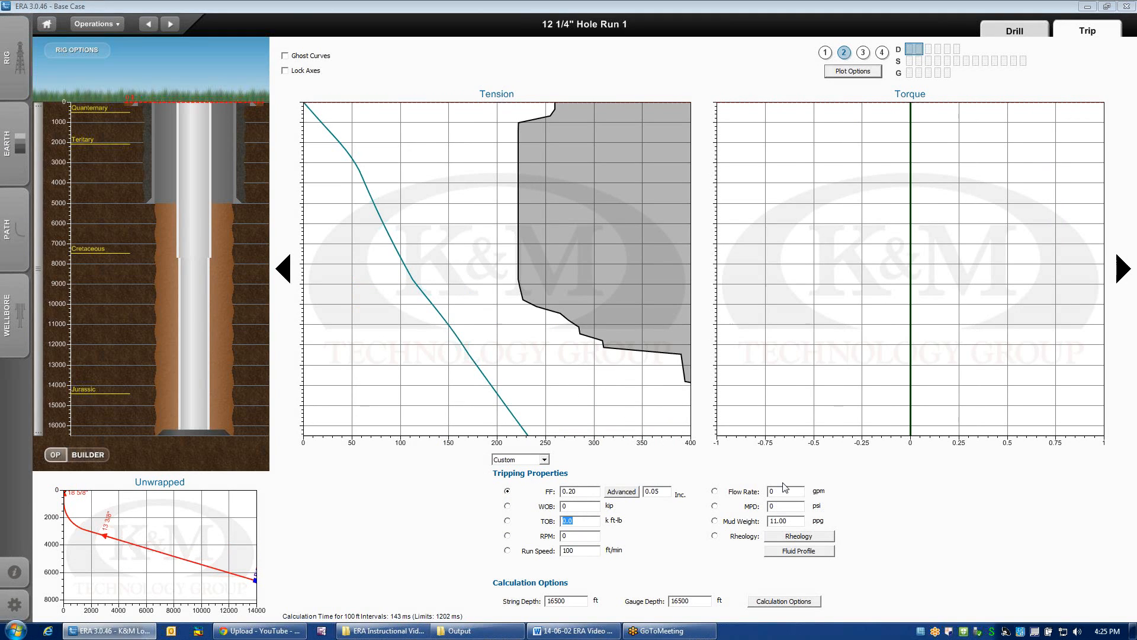
{"action": "mouse_move", "coordinate": [526, 308]}
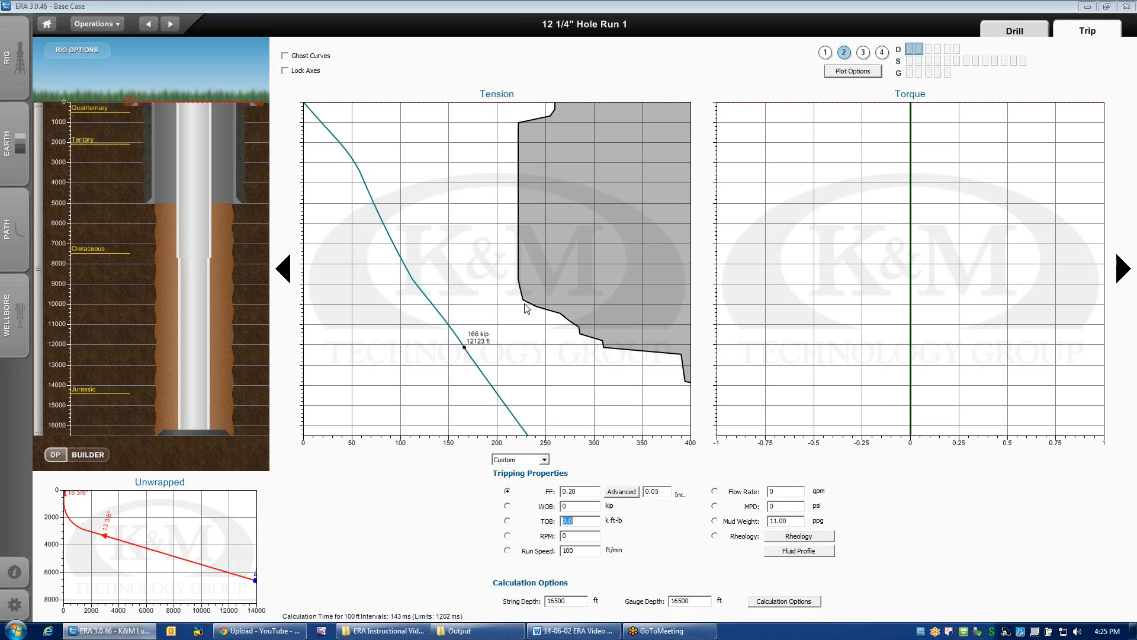
{"action": "mouse_move", "coordinate": [533, 303]}
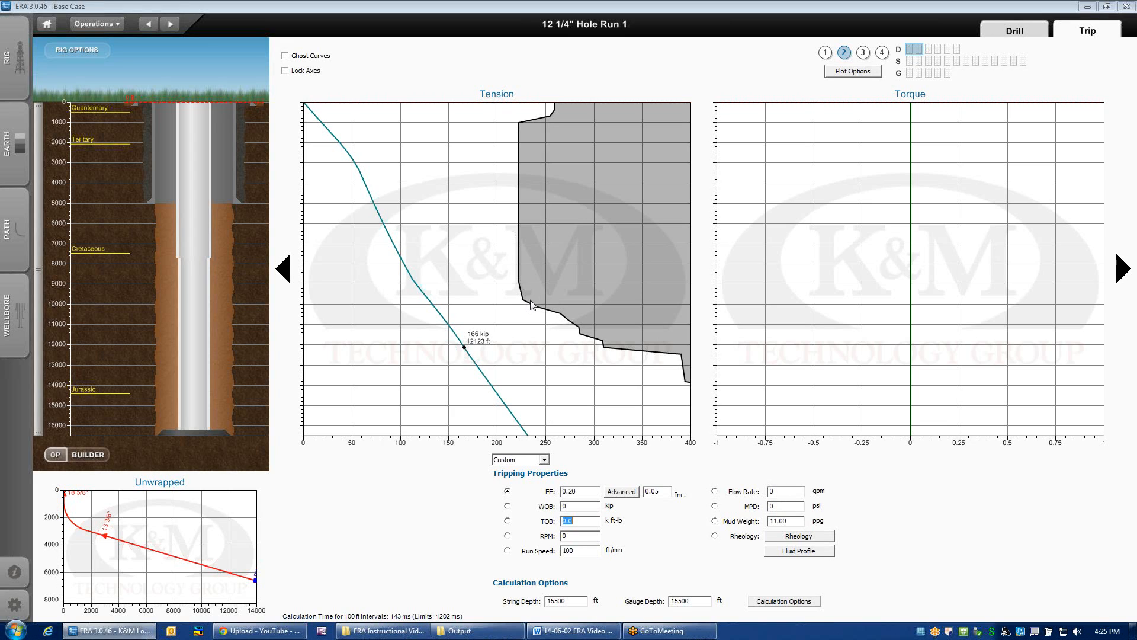
{"action": "mouse_move", "coordinate": [1130, 27]}
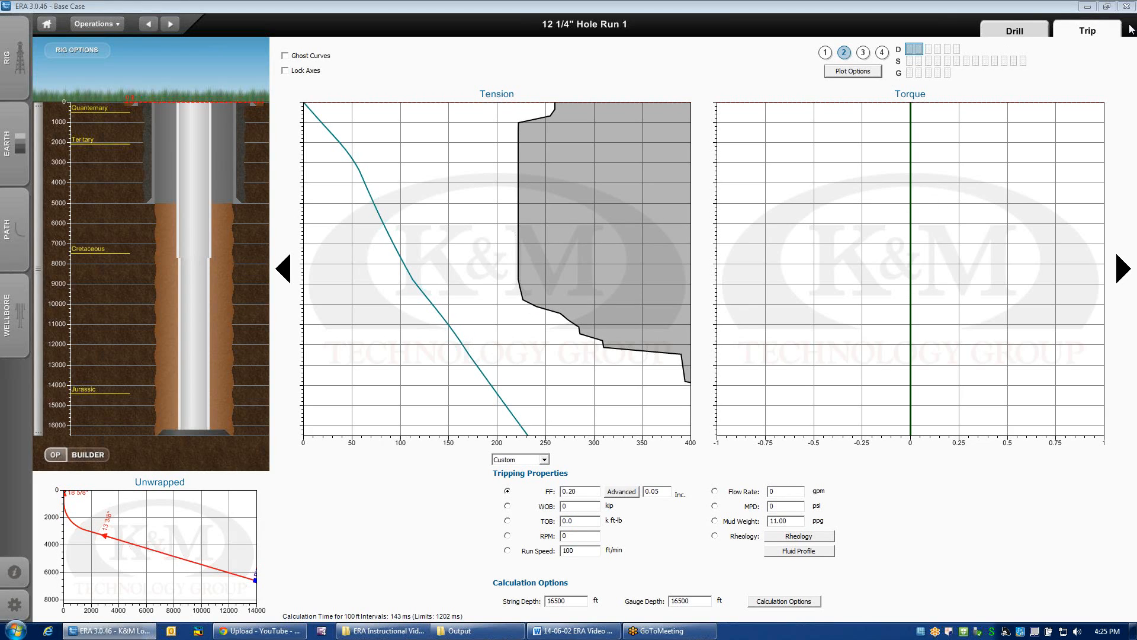
{"action": "mouse_move", "coordinate": [910, 113]}
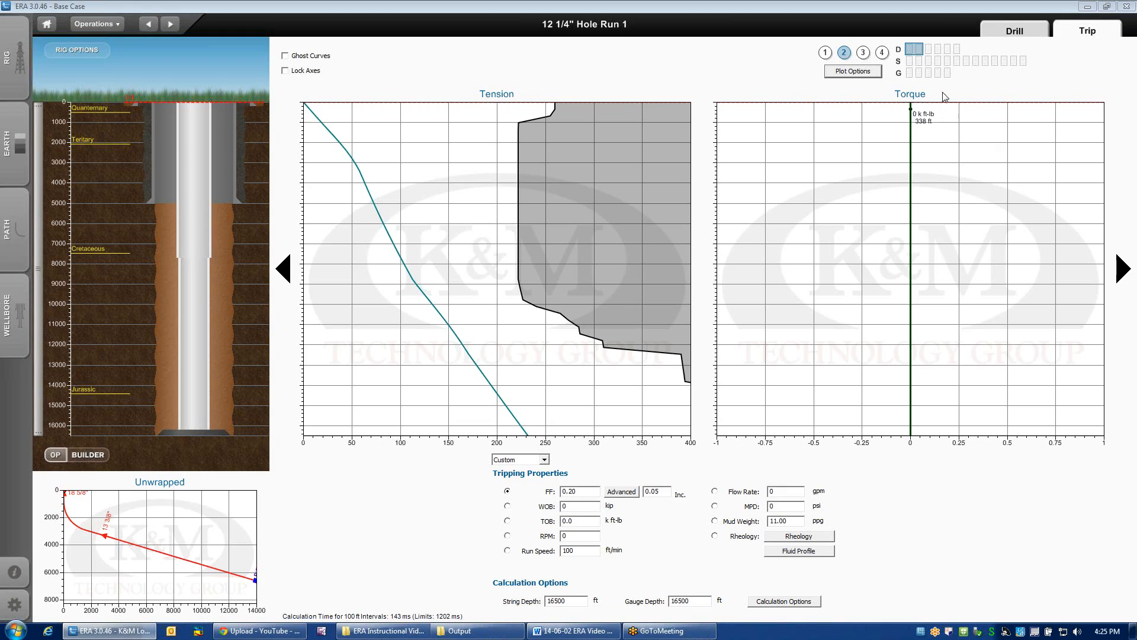